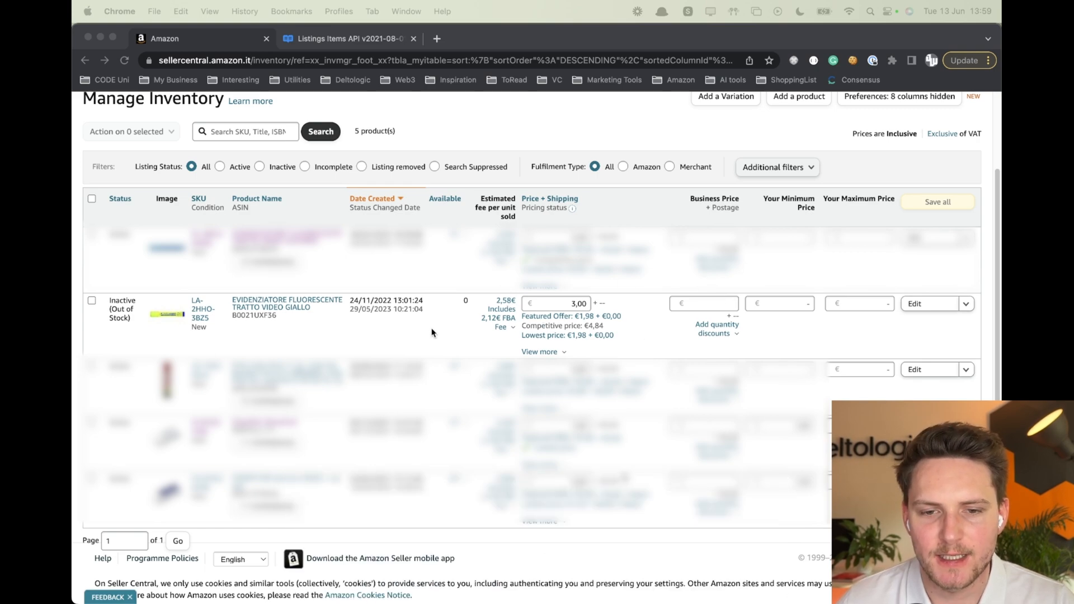
mouse_move(559, 308)
text(3,05)
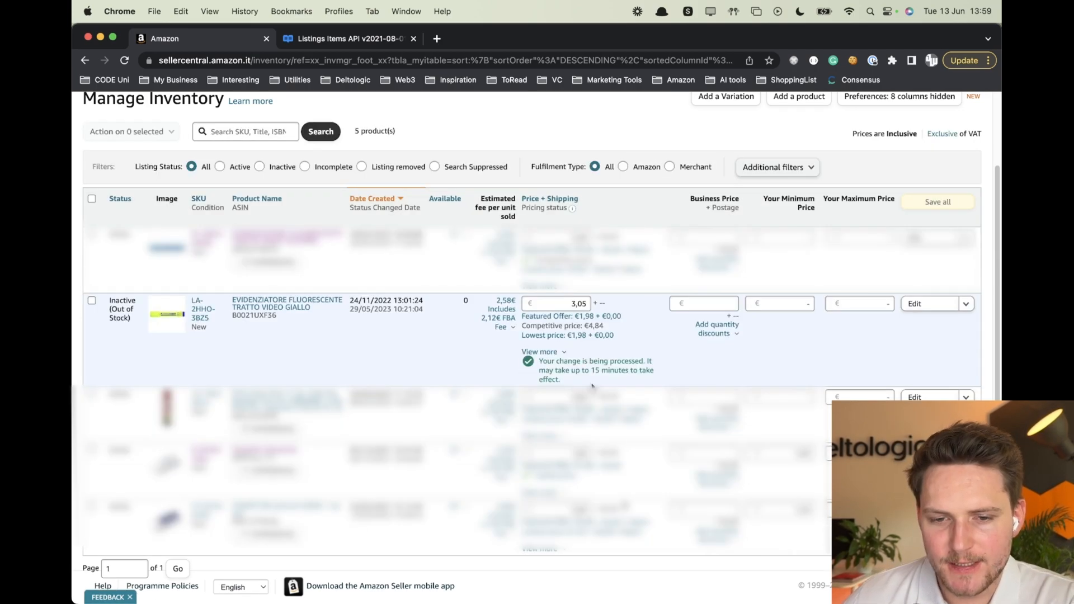
mouse_move(709, 362)
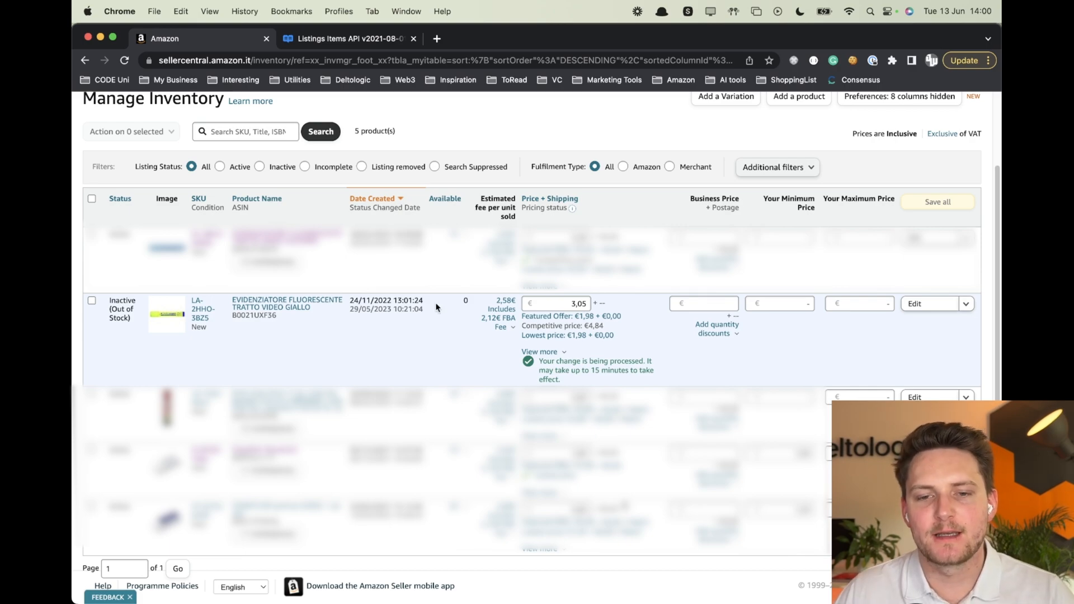
Submit the 3,05 € price change for the highlighter listing in Manage Inventory.
click(124, 61)
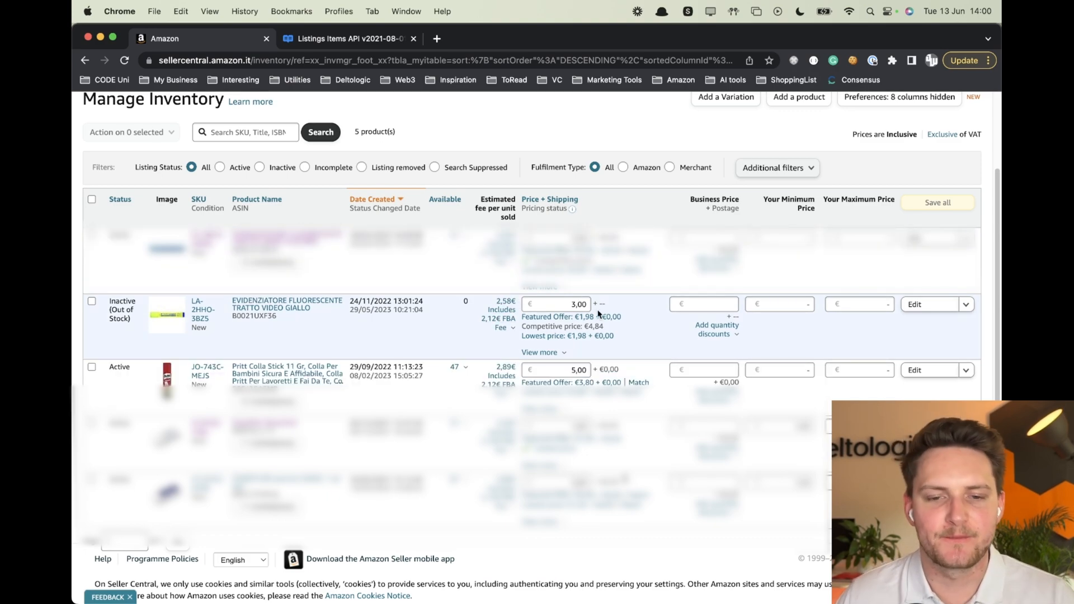
Review the Listings Items API Operations down to patchListingsItem, then return to Seller Central.
click(347, 38)
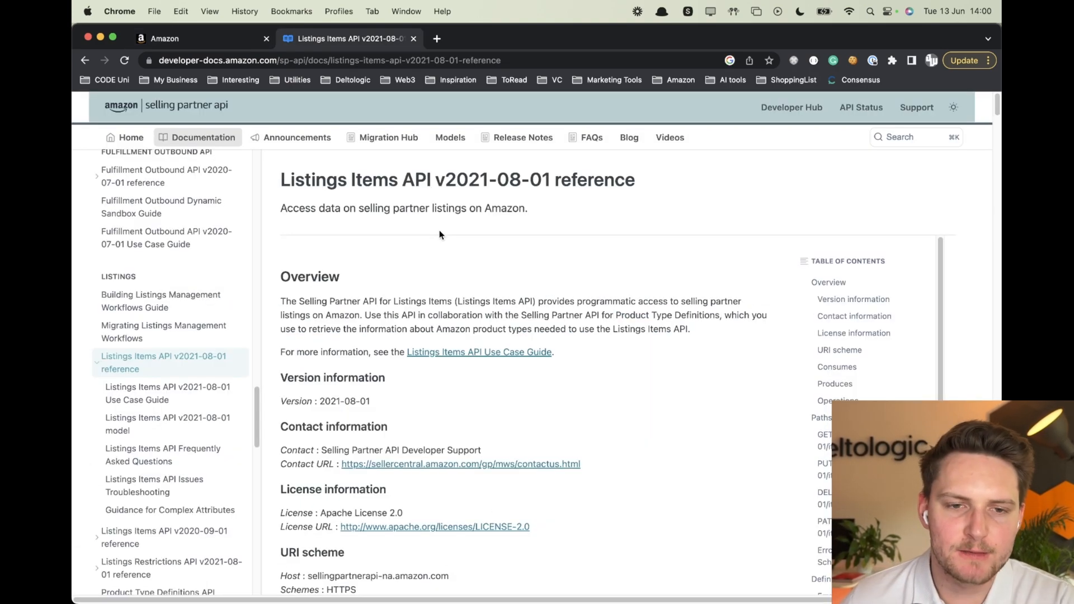
mouse_move(523, 237)
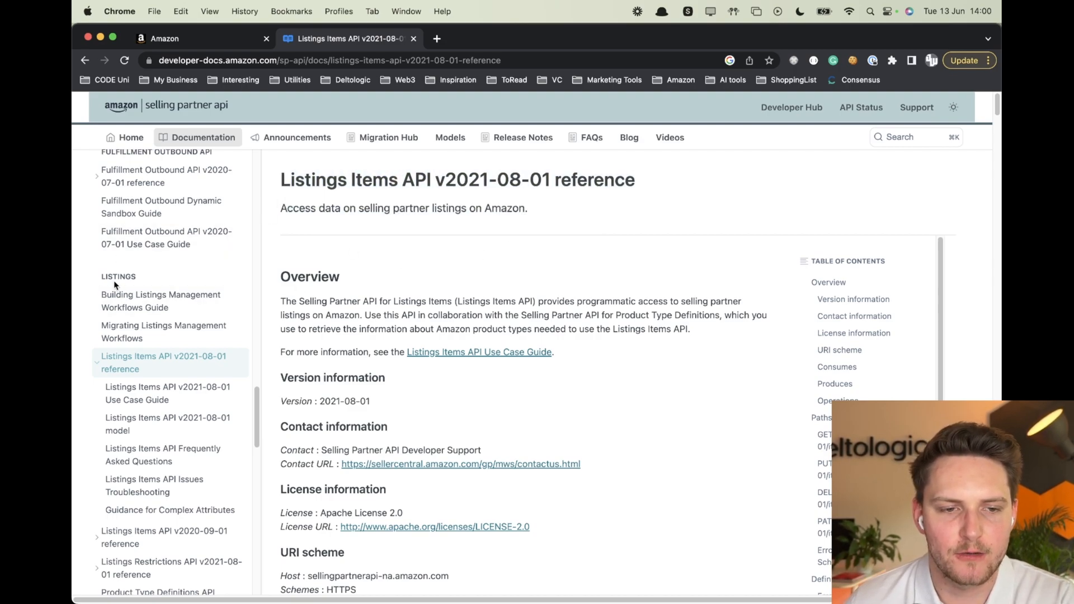
scroll(down, 3)
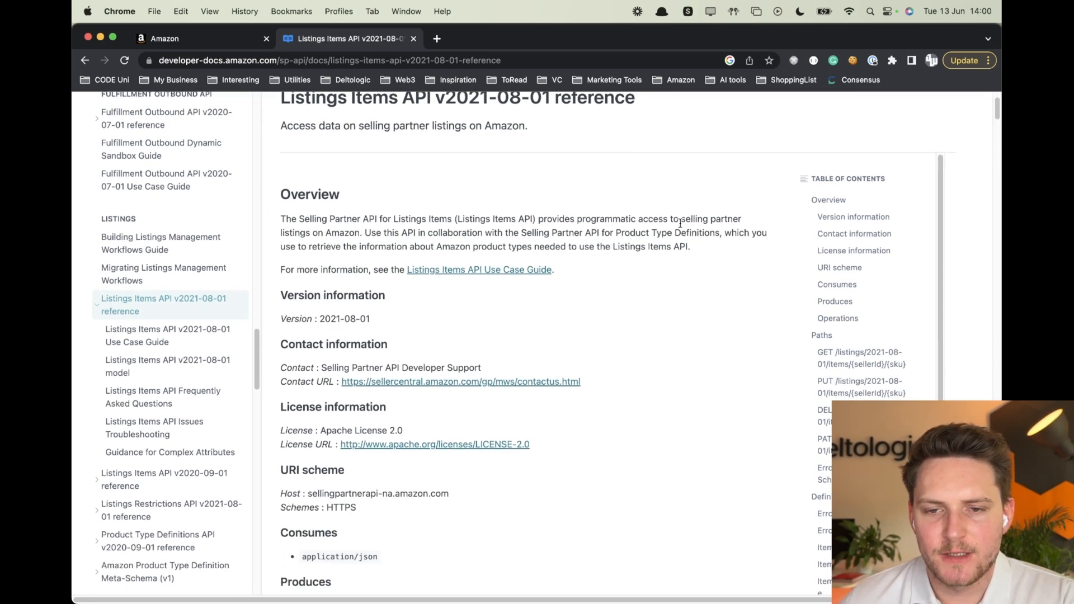
mouse_move(582, 257)
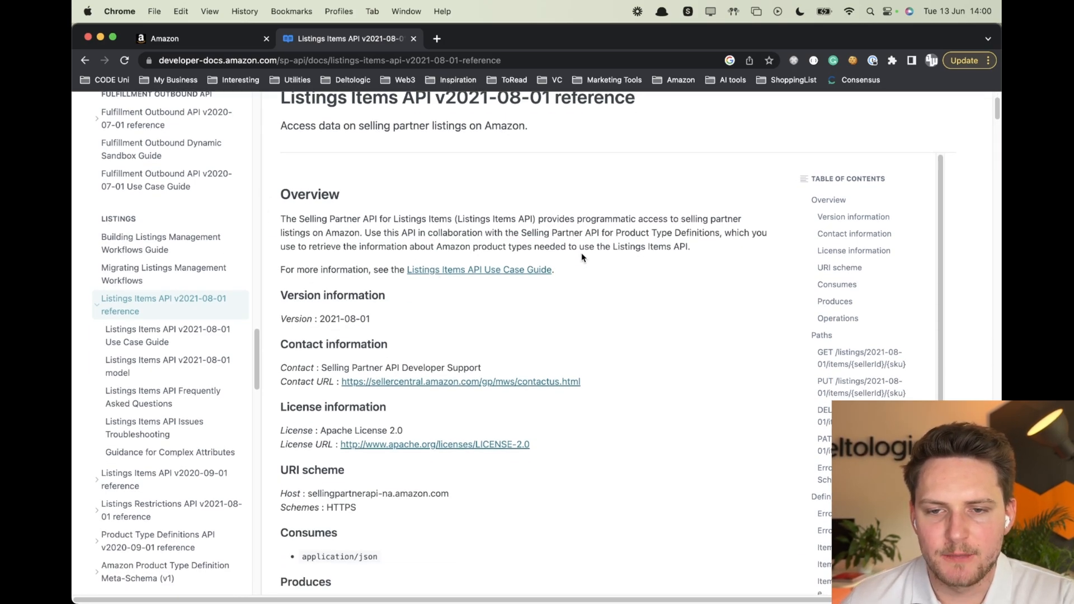
scroll(down, 3)
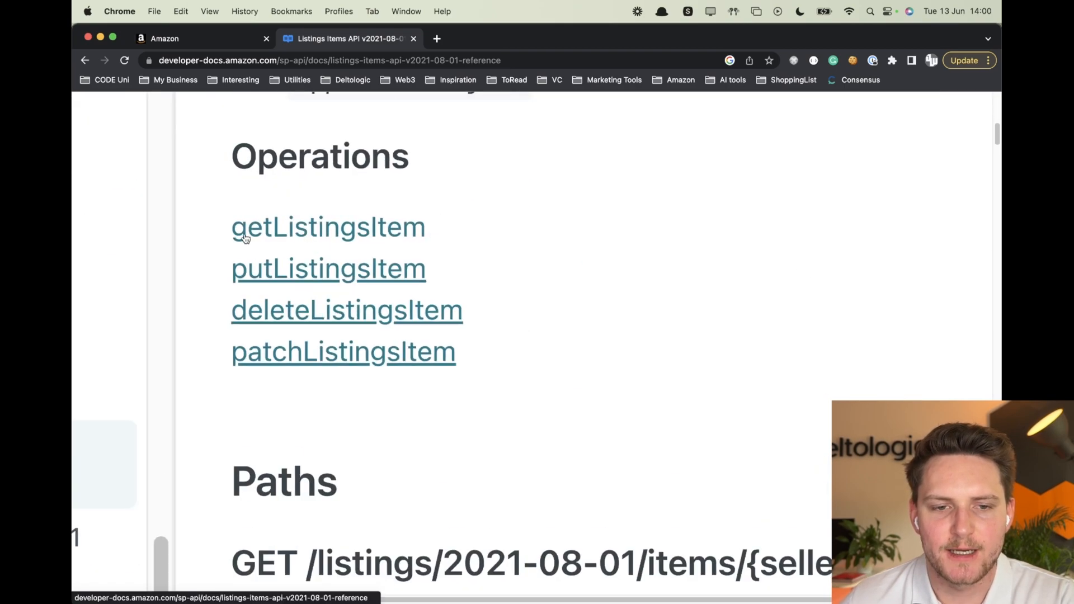
mouse_move(489, 301)
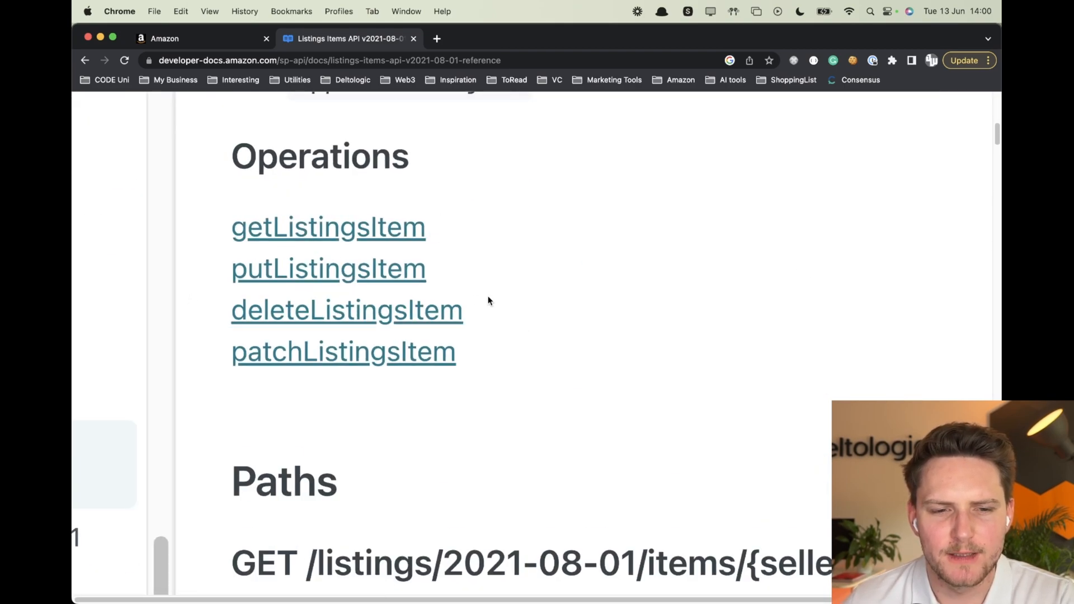
scroll(down, 3)
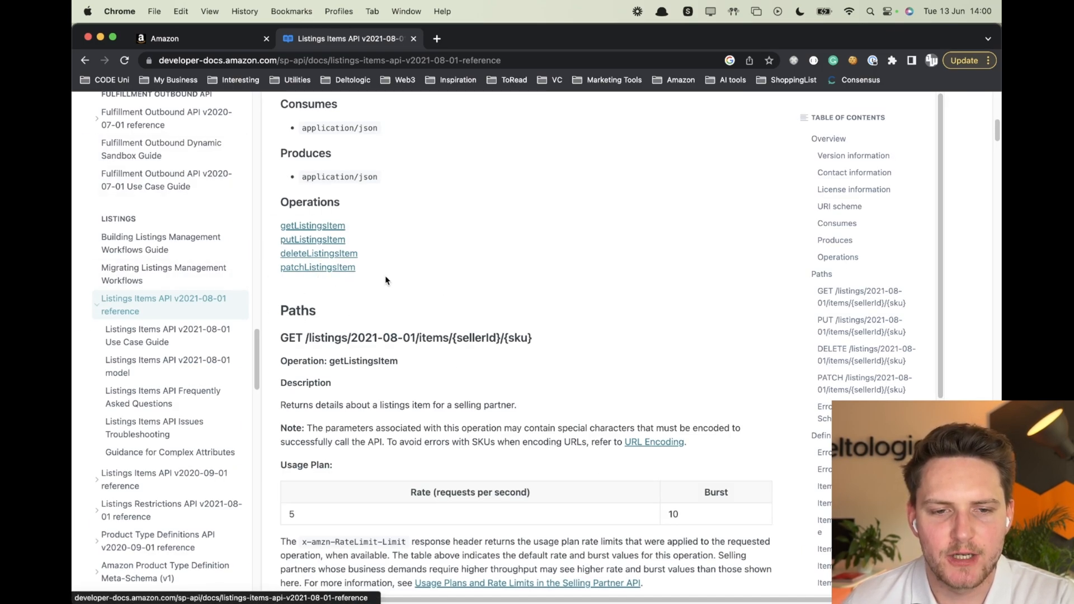
mouse_move(412, 273)
text(patch)
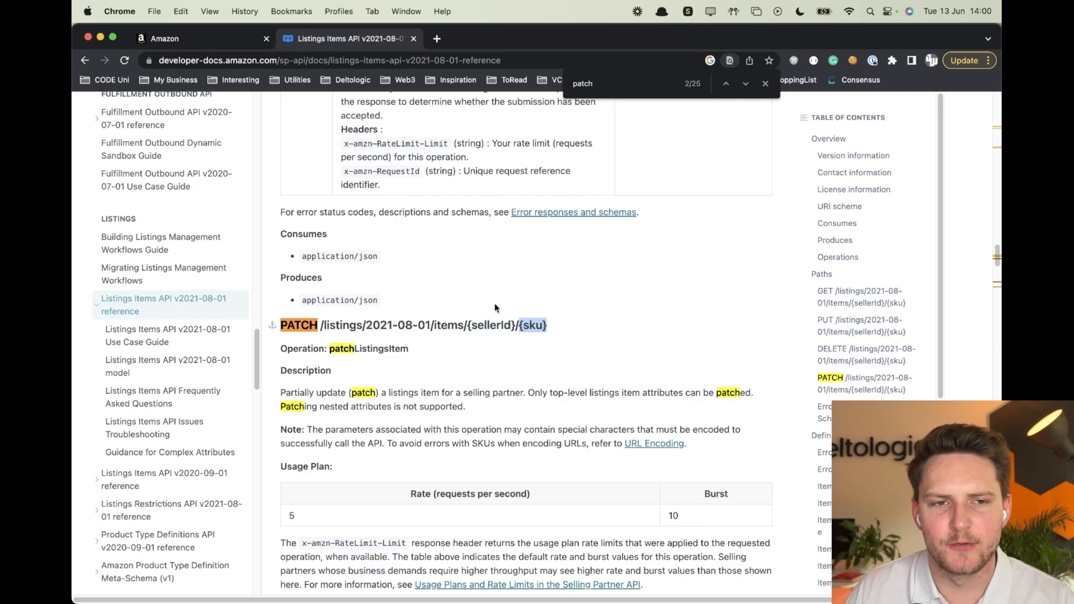
click(199, 38)
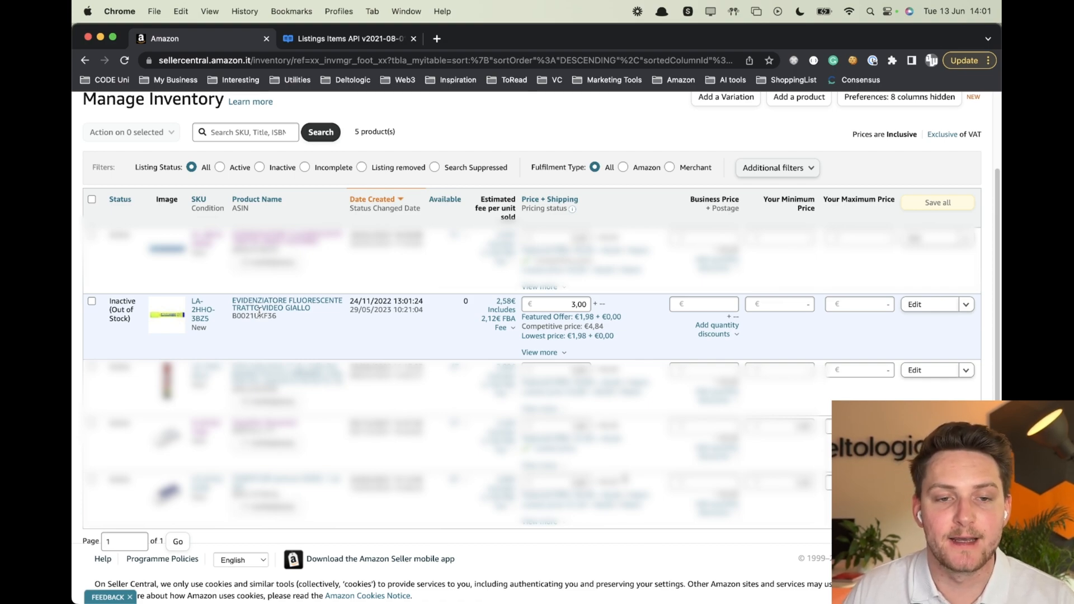
mouse_move(287, 308)
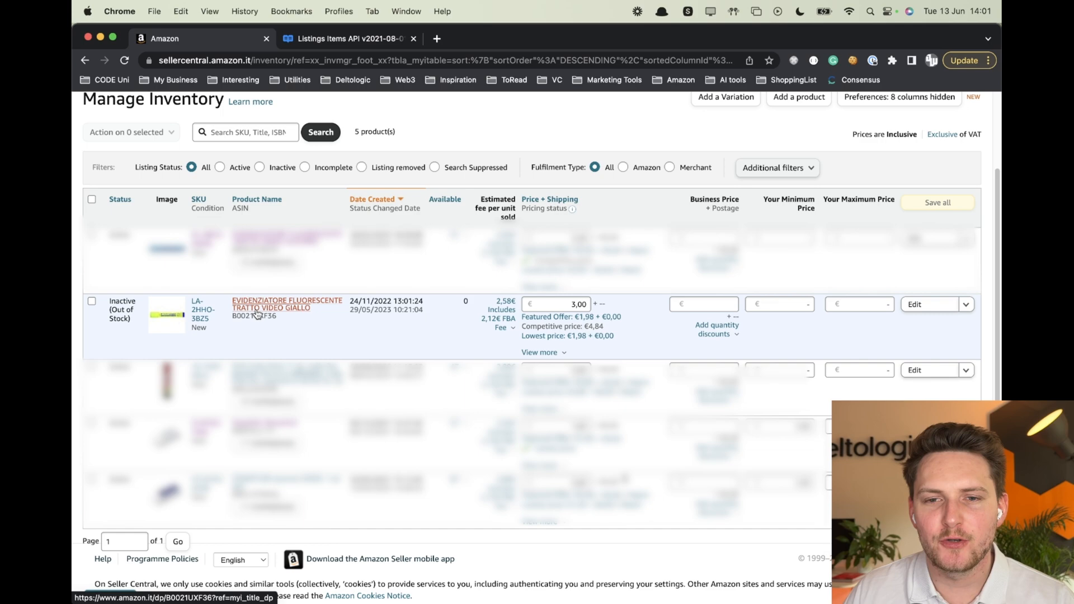
mouse_move(247, 342)
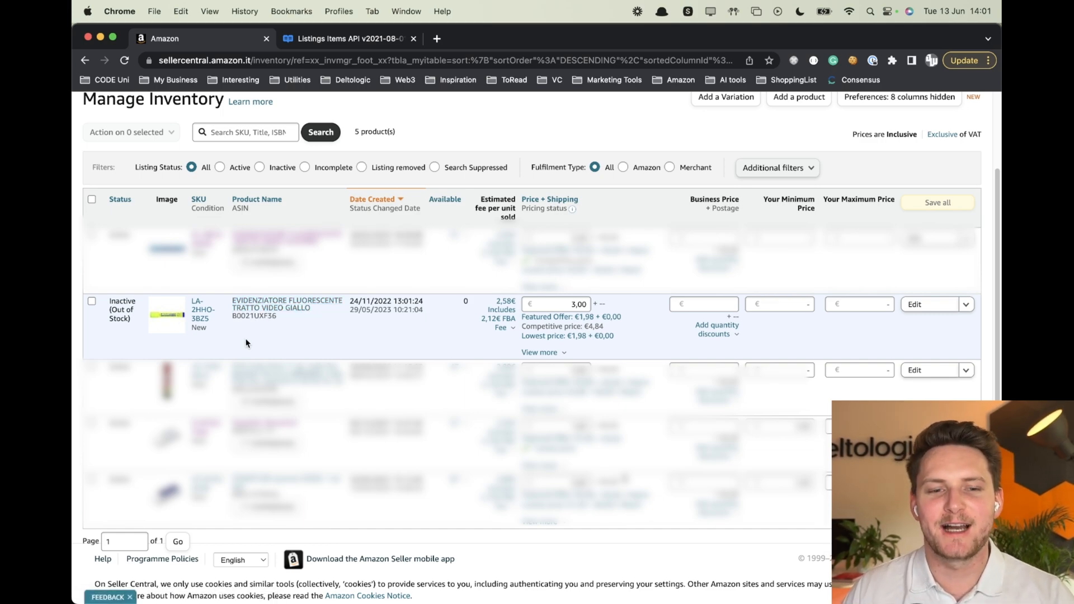
View the highlighter's Amazon.it product page, showing a €1.98 price, in a new tab.
click(286, 308)
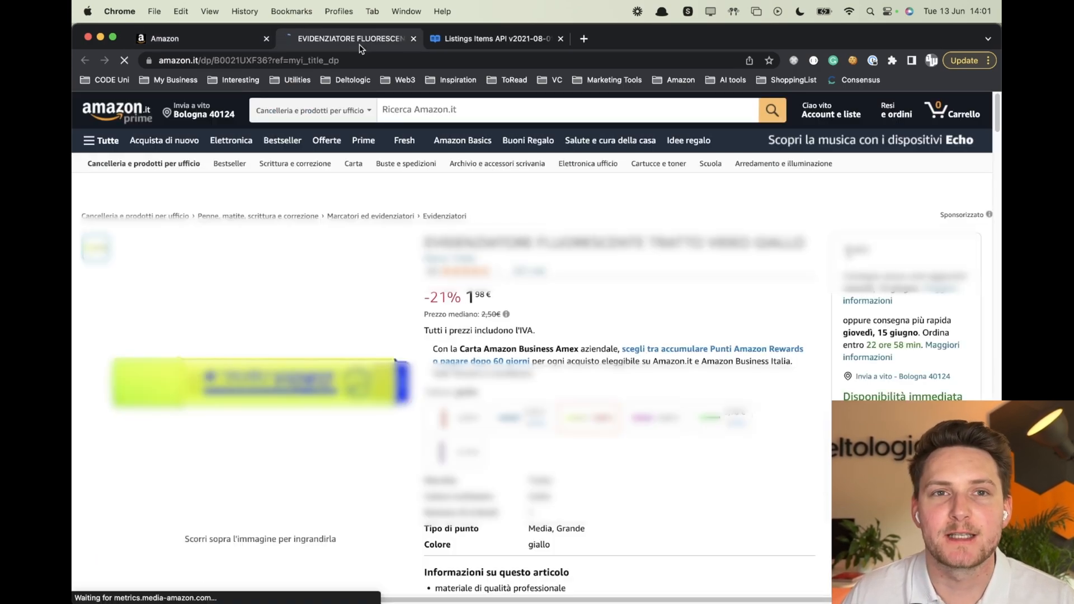
click(730, 61)
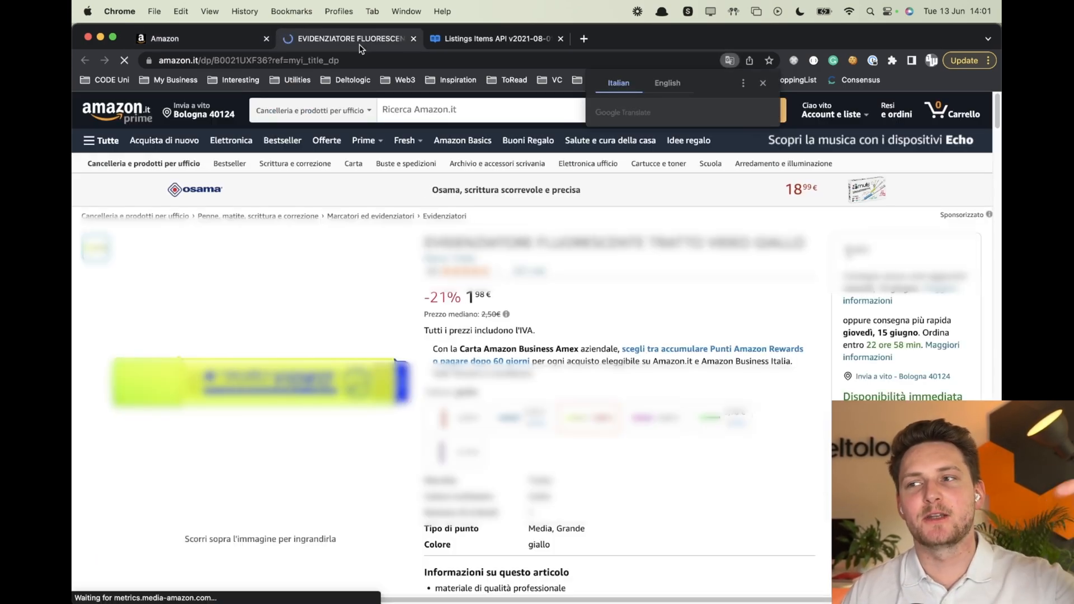
scroll(down, 3)
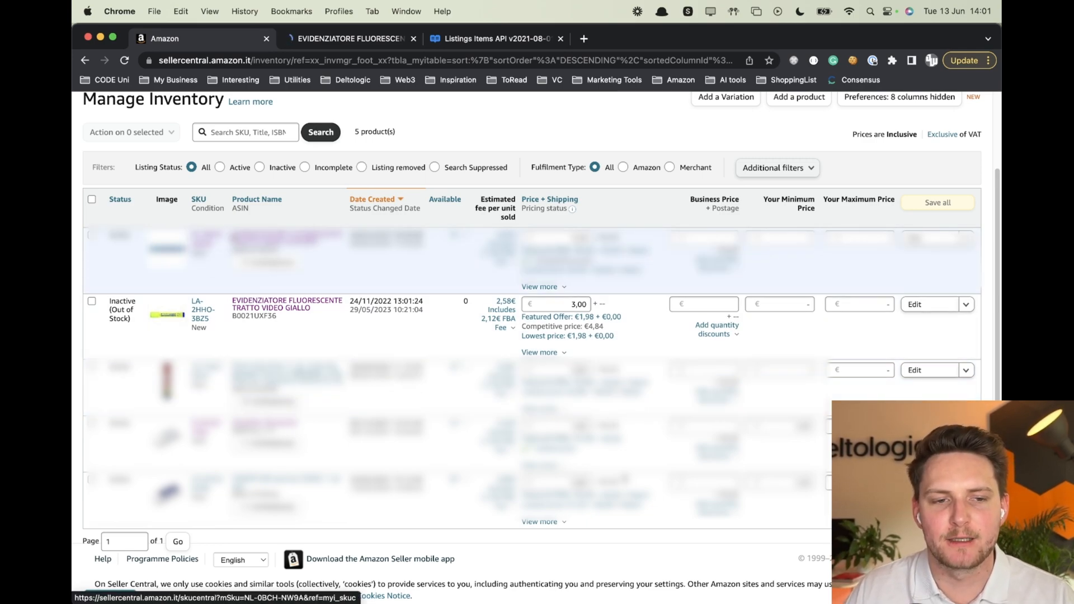
Check competitor Bramante inc's seller profile from the blue variant's offers, then return to Seller Central.
click(286, 304)
text(Brama)
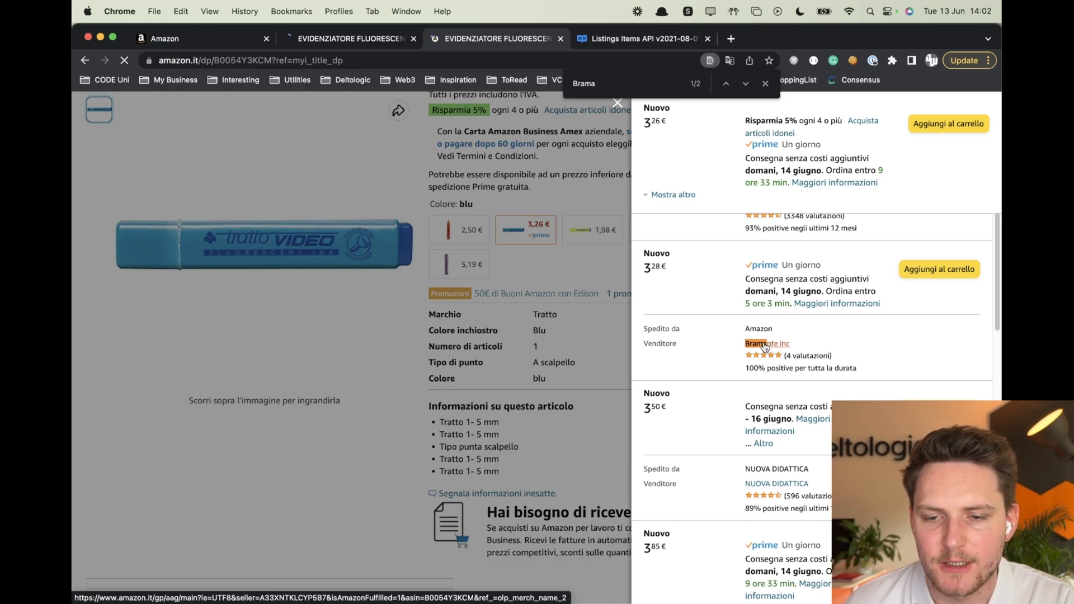
click(765, 343)
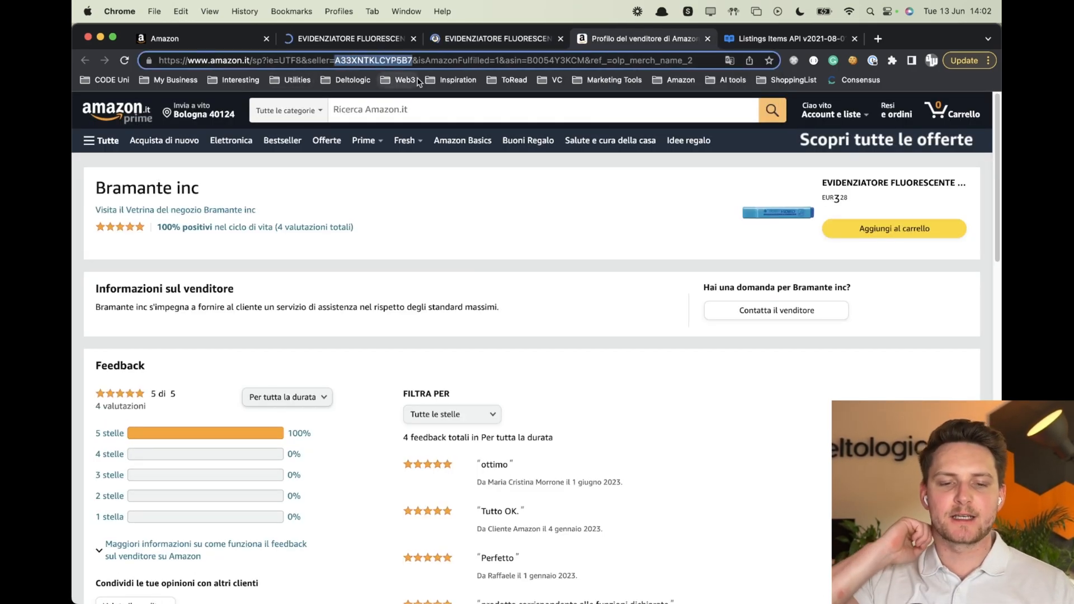
mouse_move(405, 79)
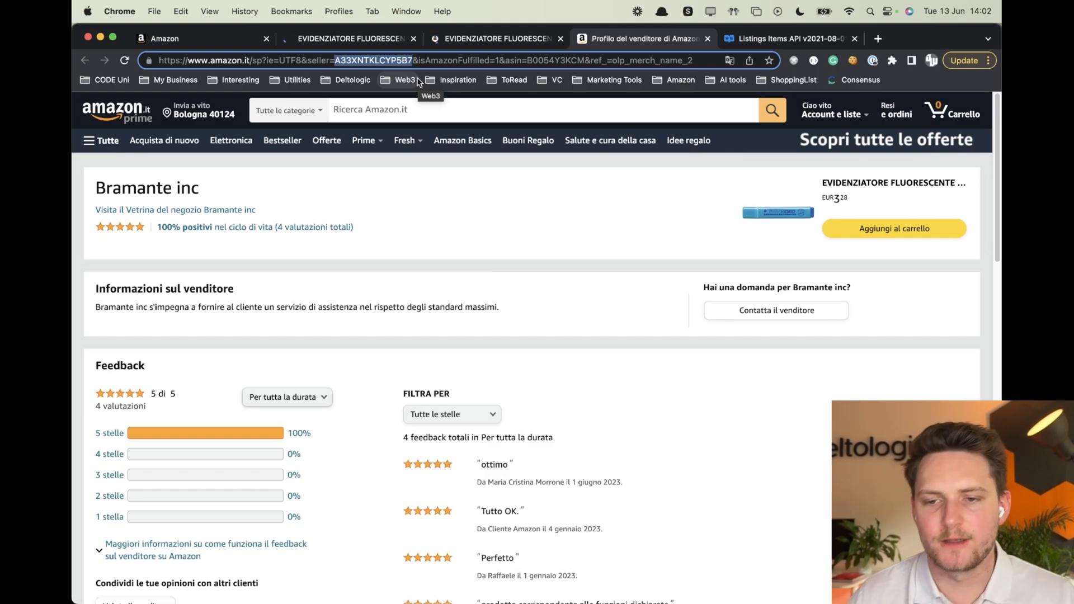
click(349, 38)
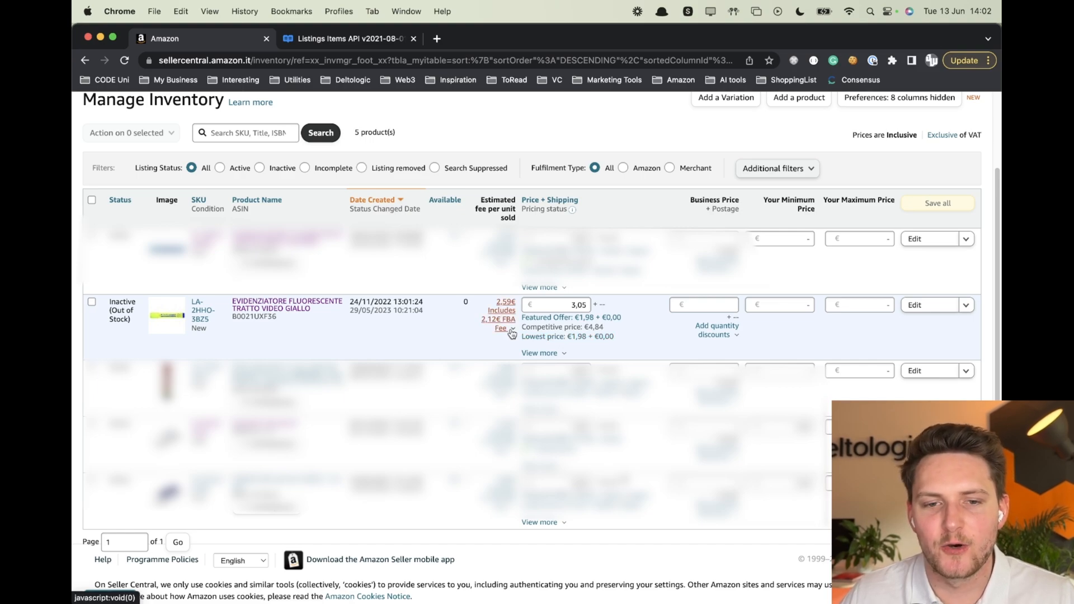
mouse_move(463, 335)
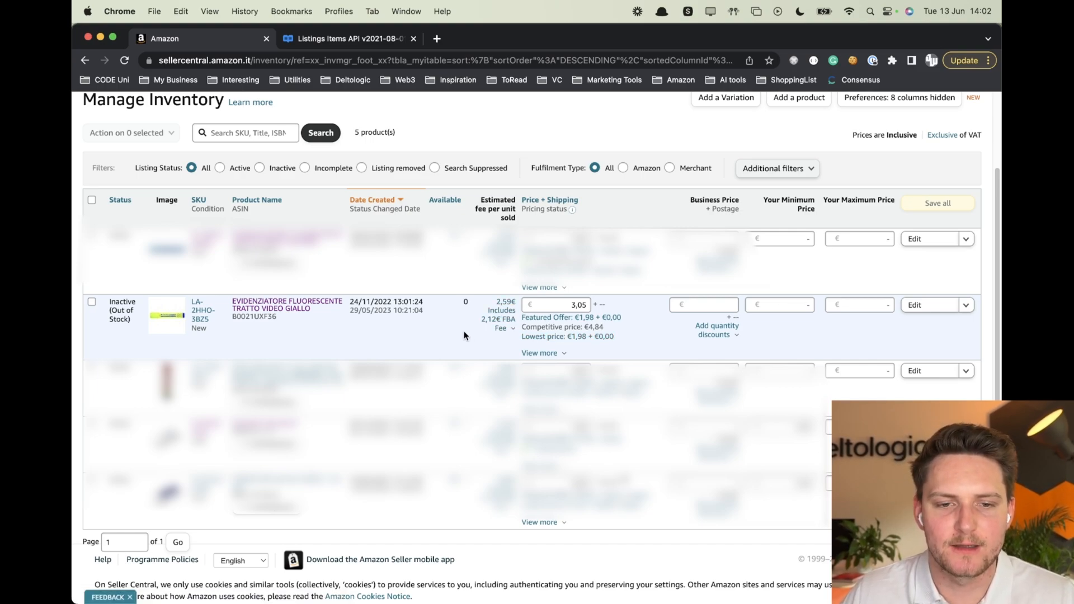
click(199, 38)
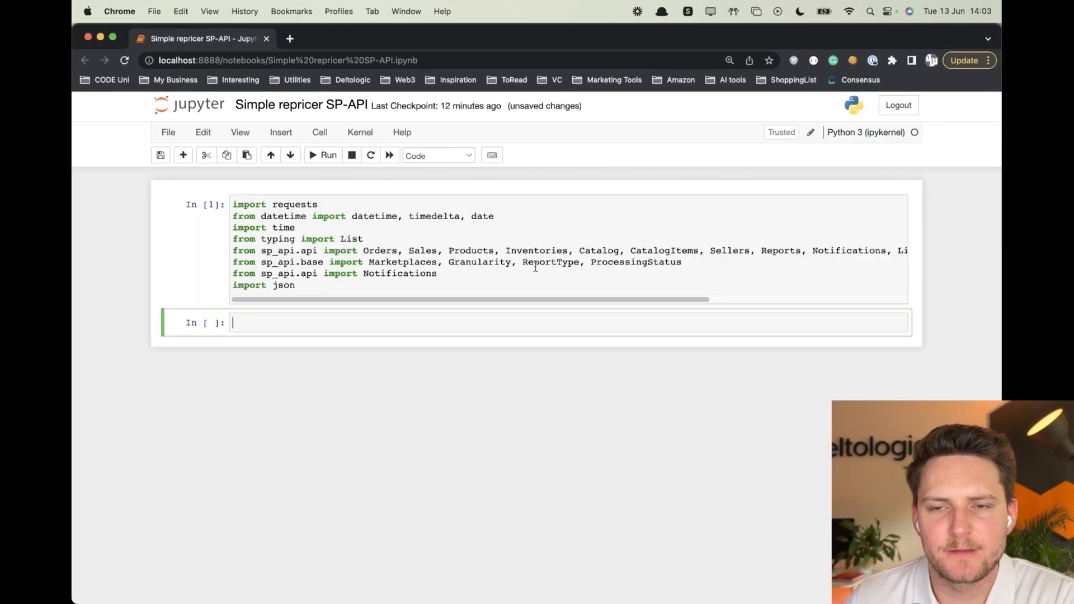
mouse_move(499, 276)
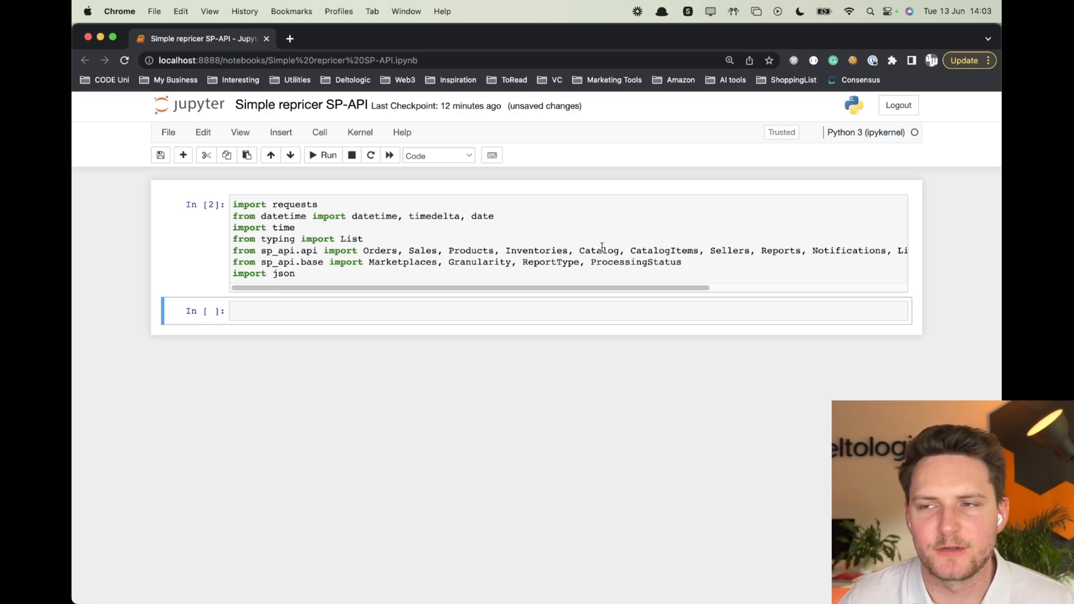
Run the import and credentials cells of the Simple repricer SP-API notebook.
scroll(down, 3)
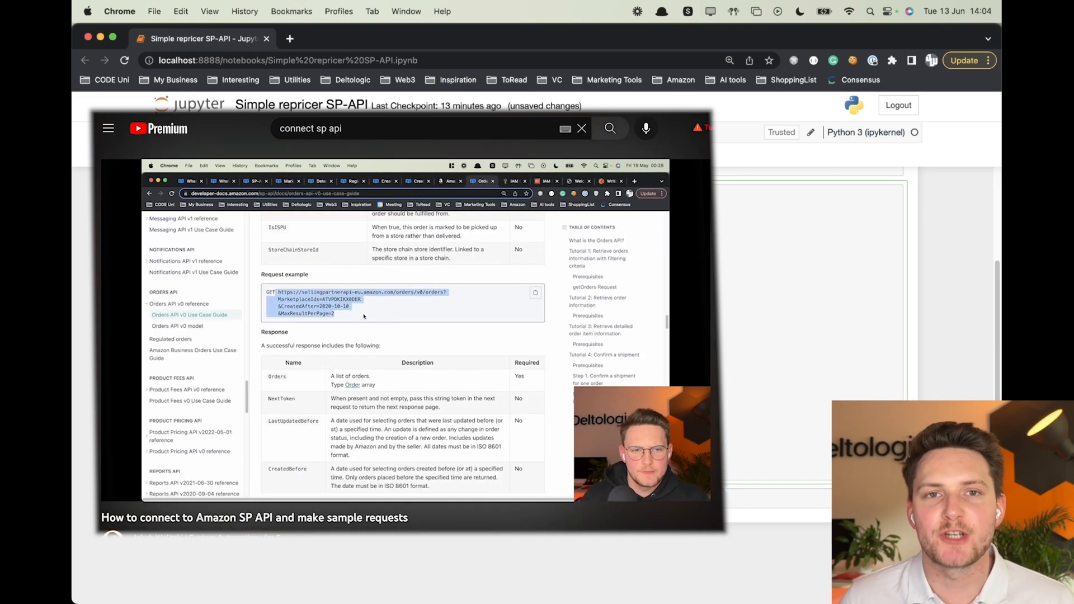
scroll(up, 3)
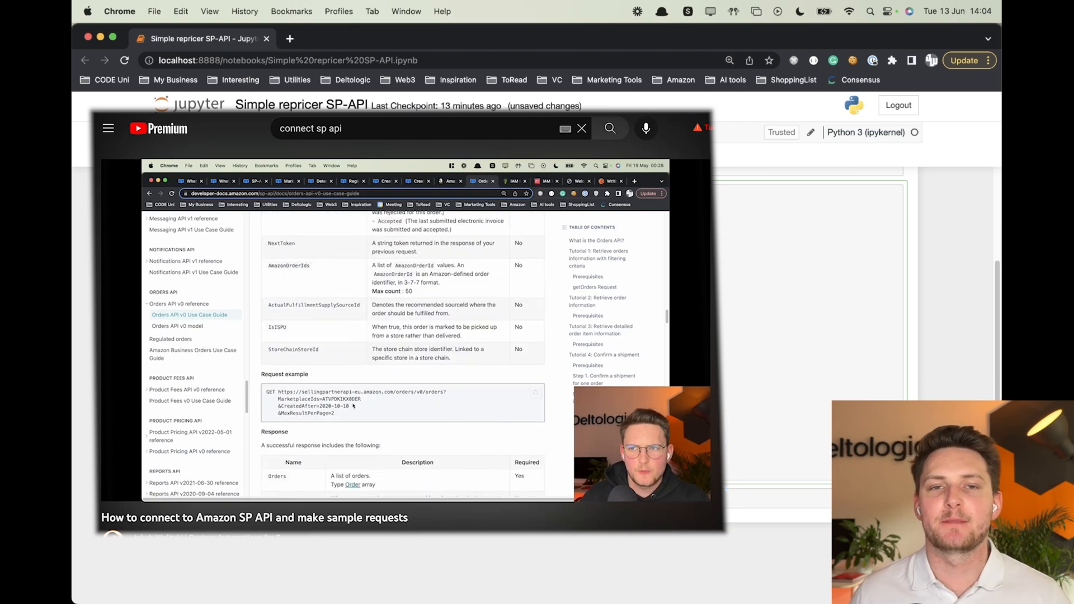
click(581, 127)
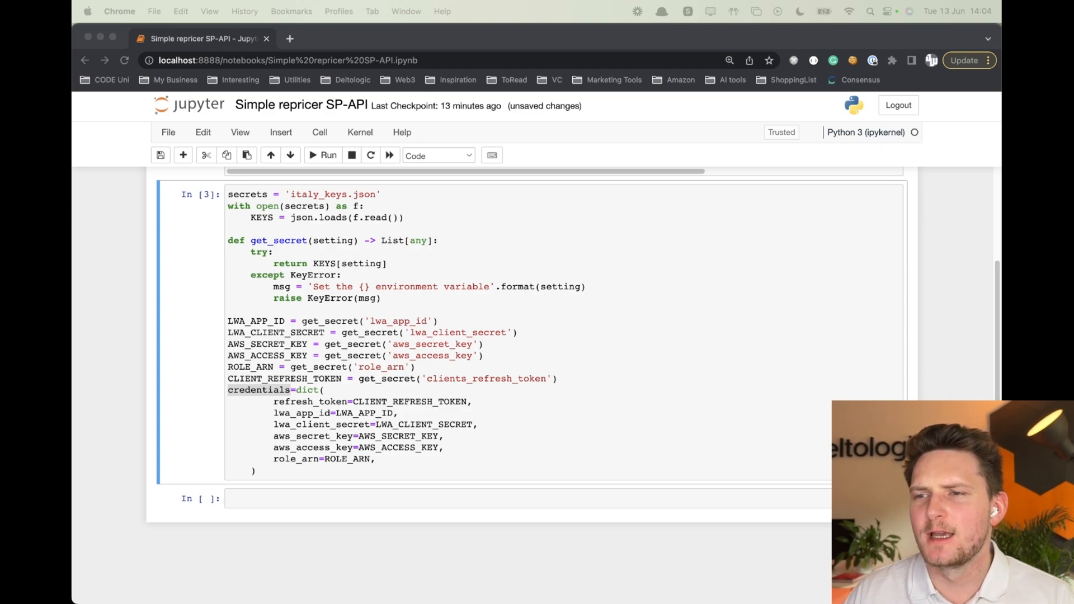
scroll(up, 3)
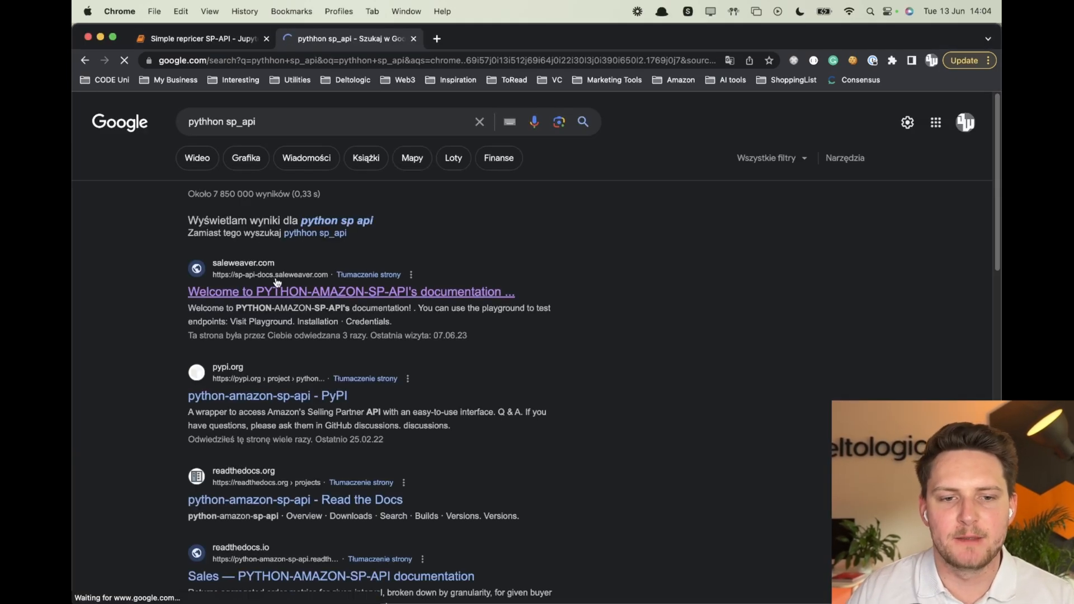
Consult the python-amazon-sp-api installation page, then return to the repricer notebook.
click(350, 291)
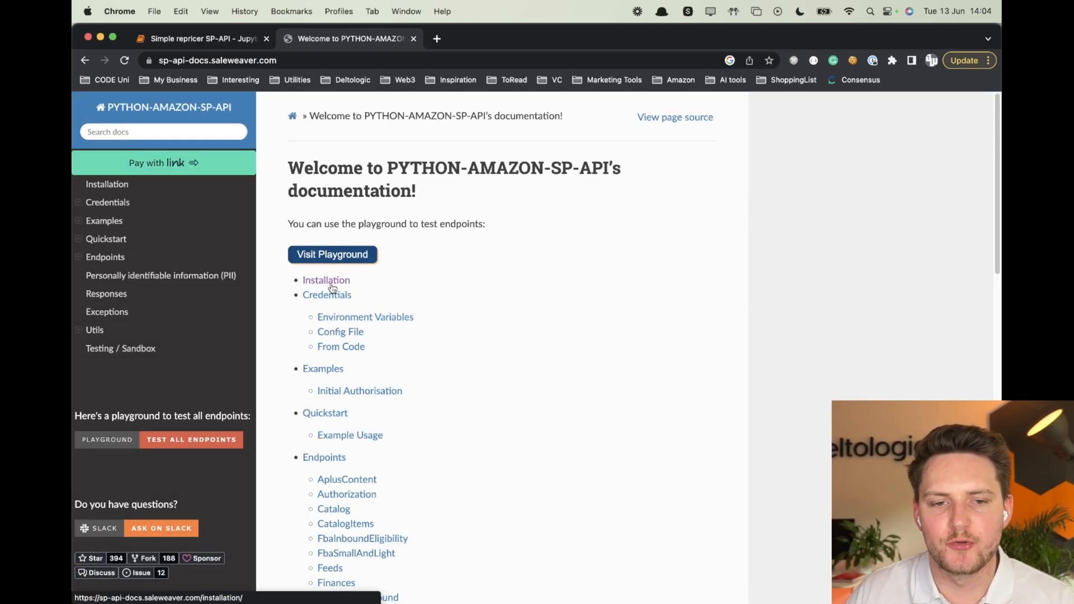
click(326, 280)
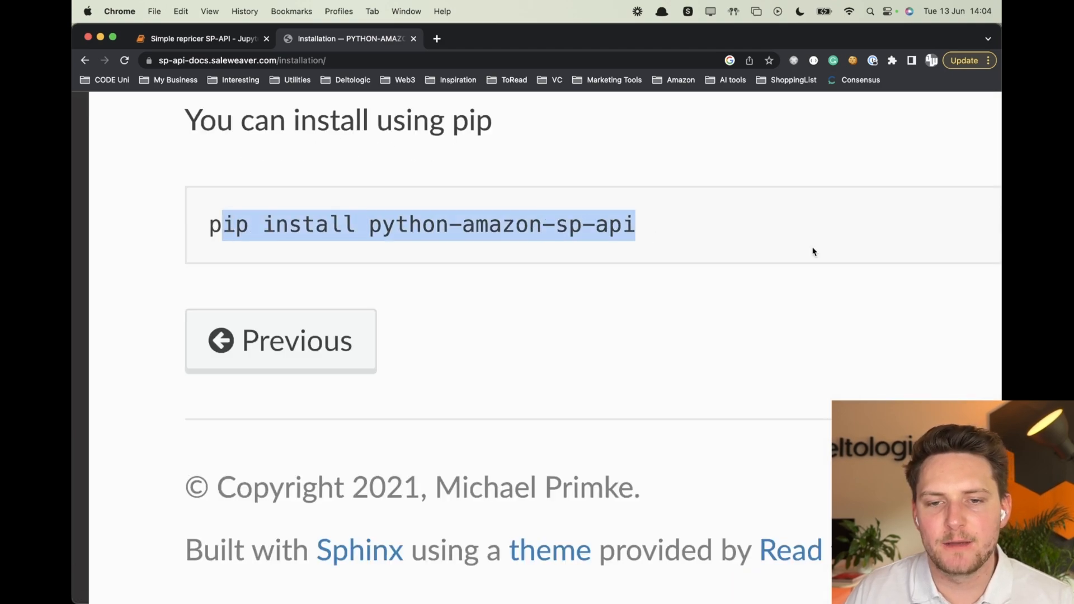
click(199, 38)
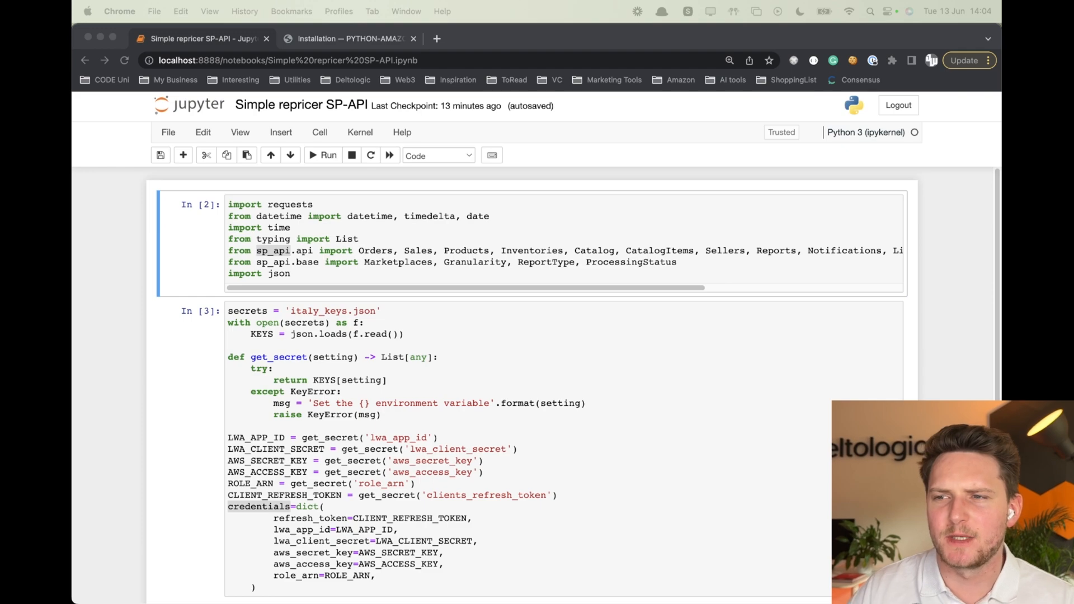
Copy the highlighter SKU from Seller Central inventory into a new sku and seller_id cell.
scroll(down, 3)
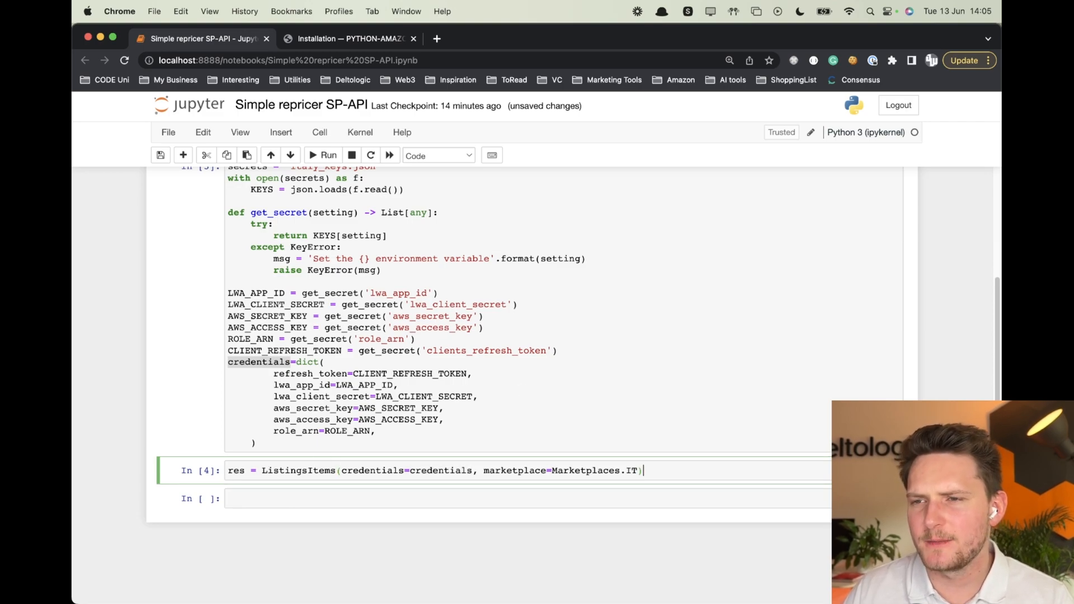
click(413, 38)
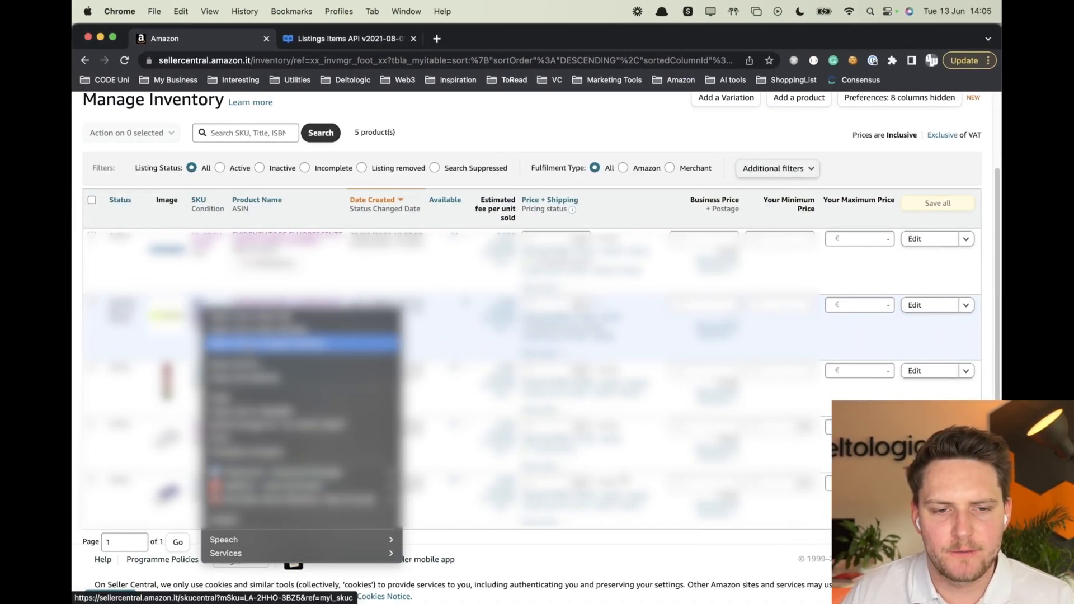
click(349, 38)
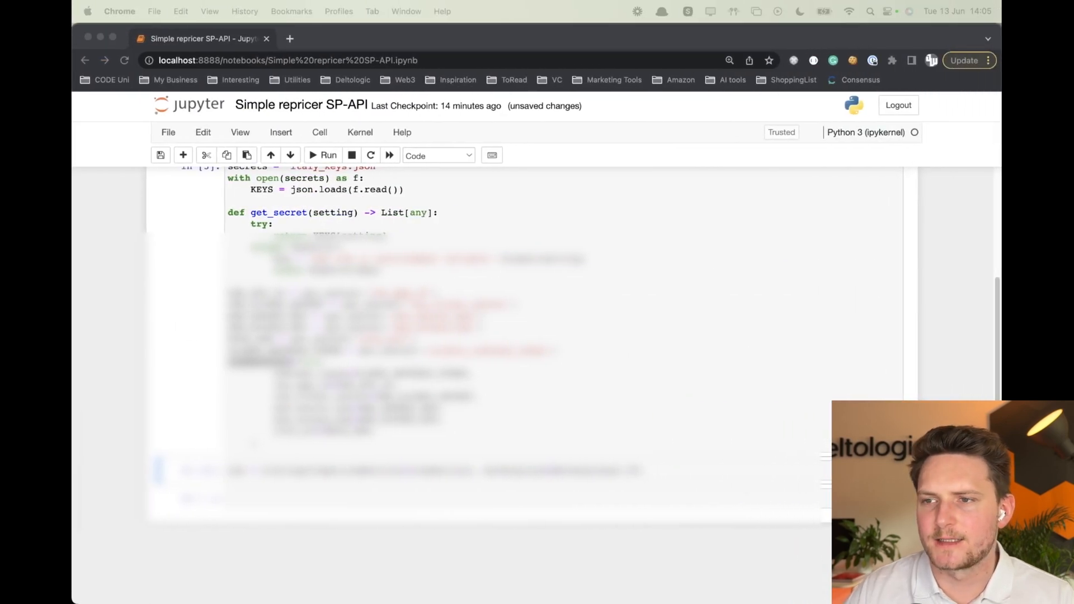
scroll(down, 3)
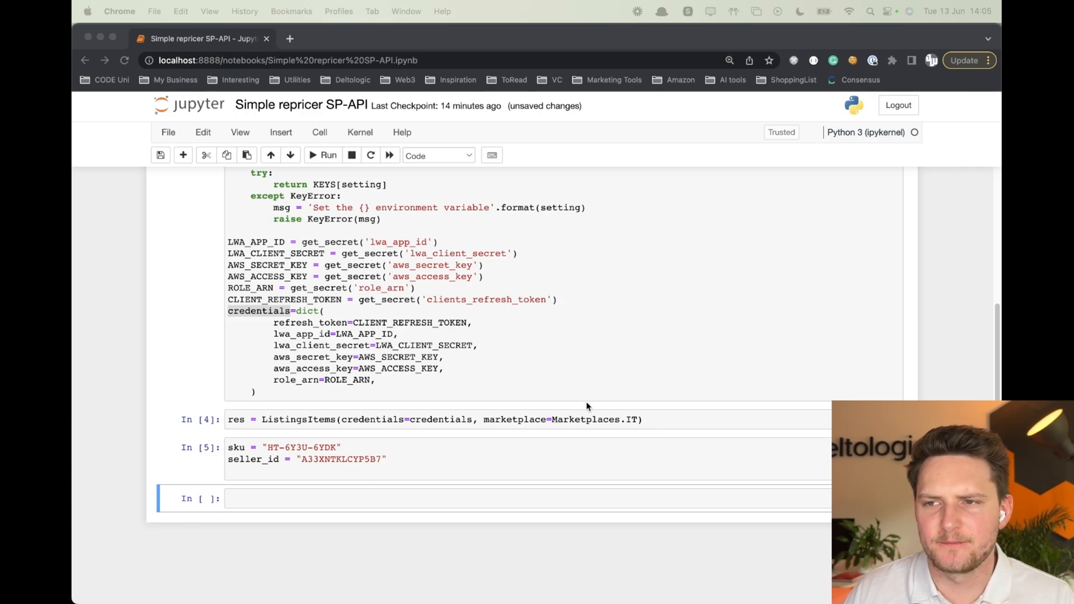
click(328, 155)
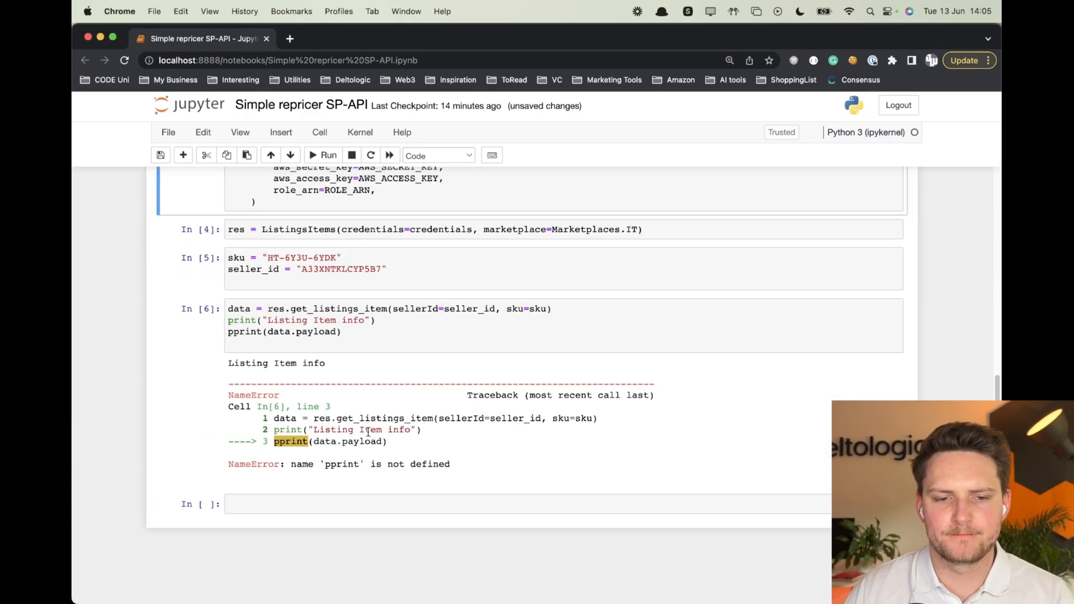
Fix the pprint import, extract productType ERASER from the payload, and start a ProductTypeDefinitions cell.
click(323, 155)
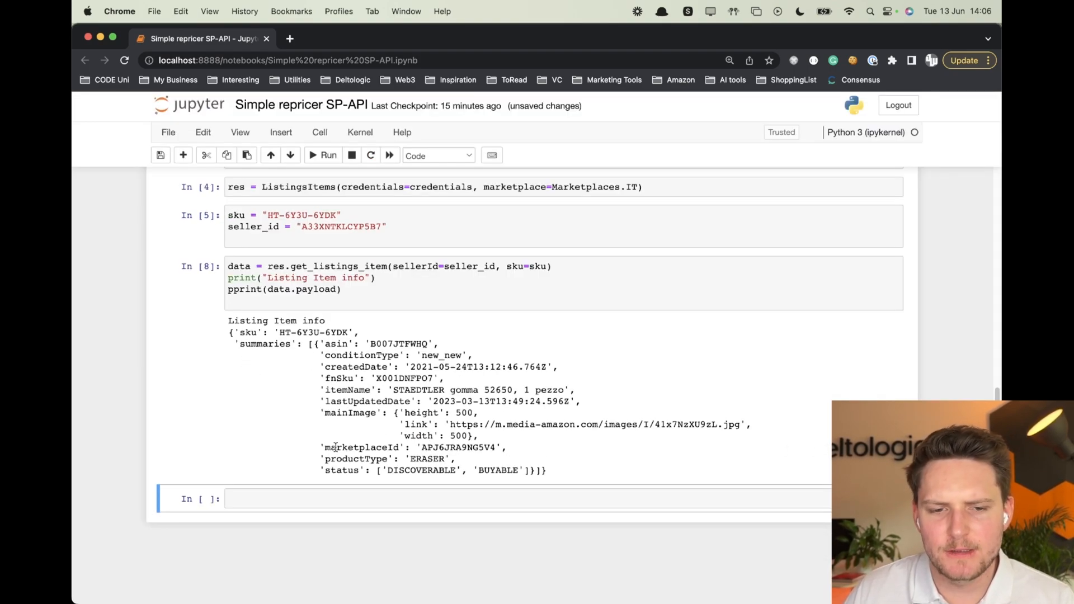
double_click(356, 459)
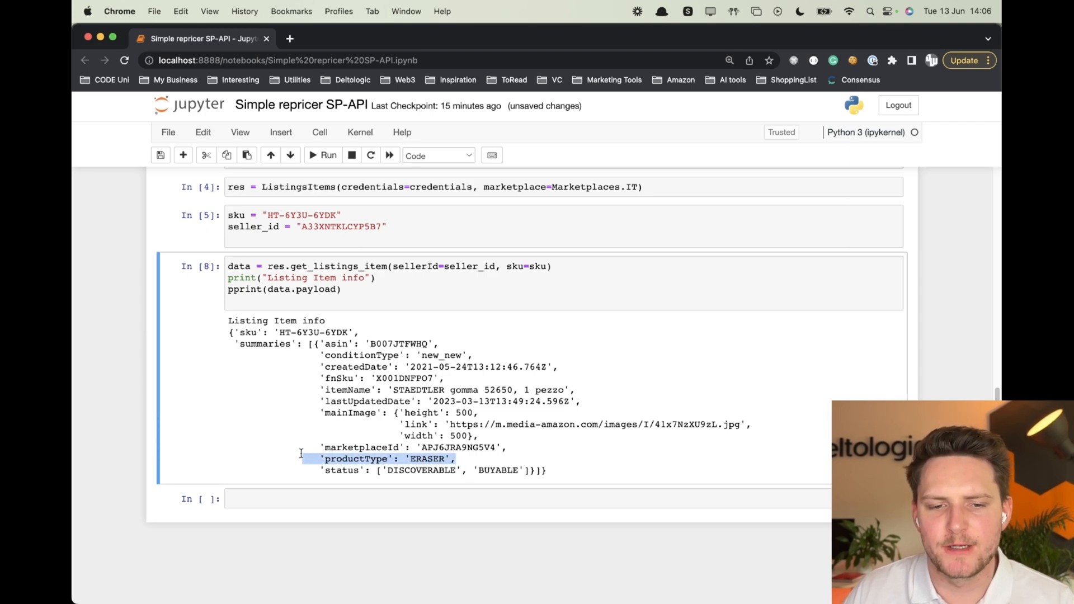
mouse_move(368, 459)
text(data.payload['summaries'][0]['productType'])
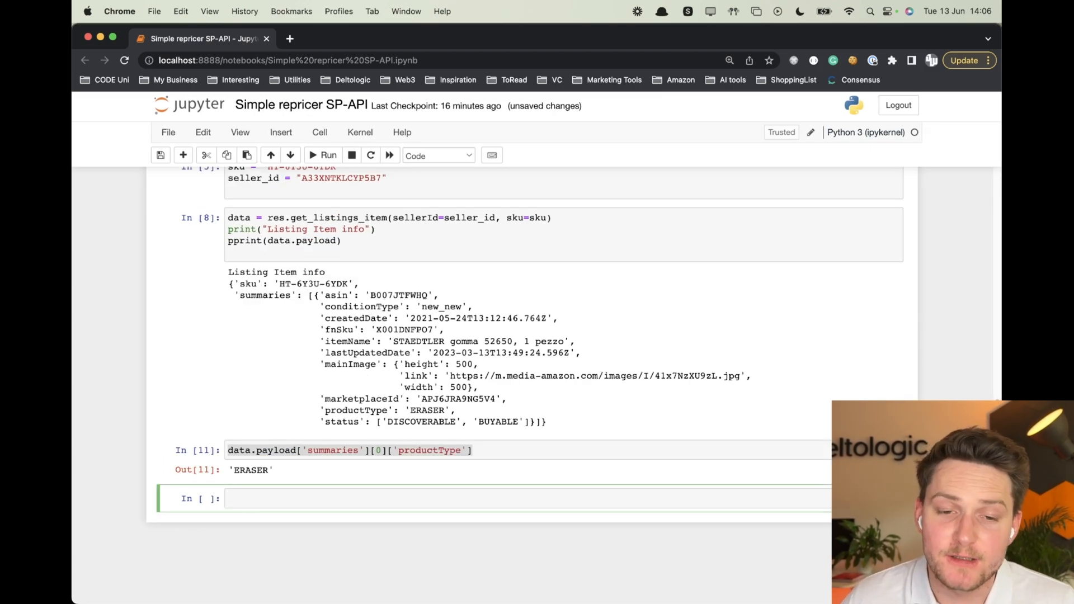
click(471, 450)
text(res = ProductTypeDefinitions(credentials=credentials, marketplace=Marketplaces.IT)
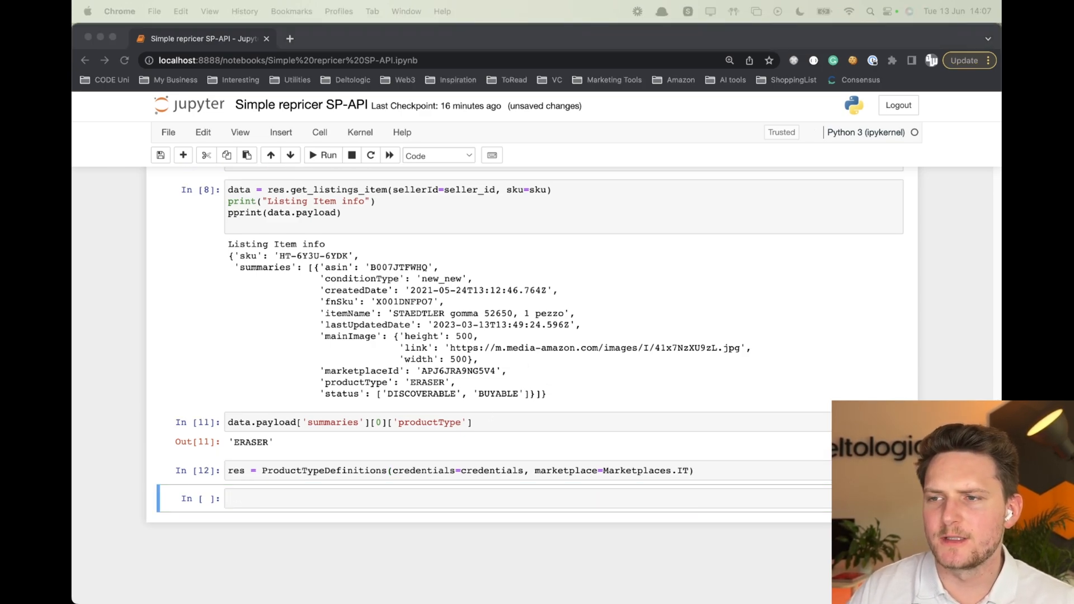
Fetch and pprint the ERASER product type definition with get_definitions_product_type.
text(data = res.get_definitions_product_type(productType="ERASER"))
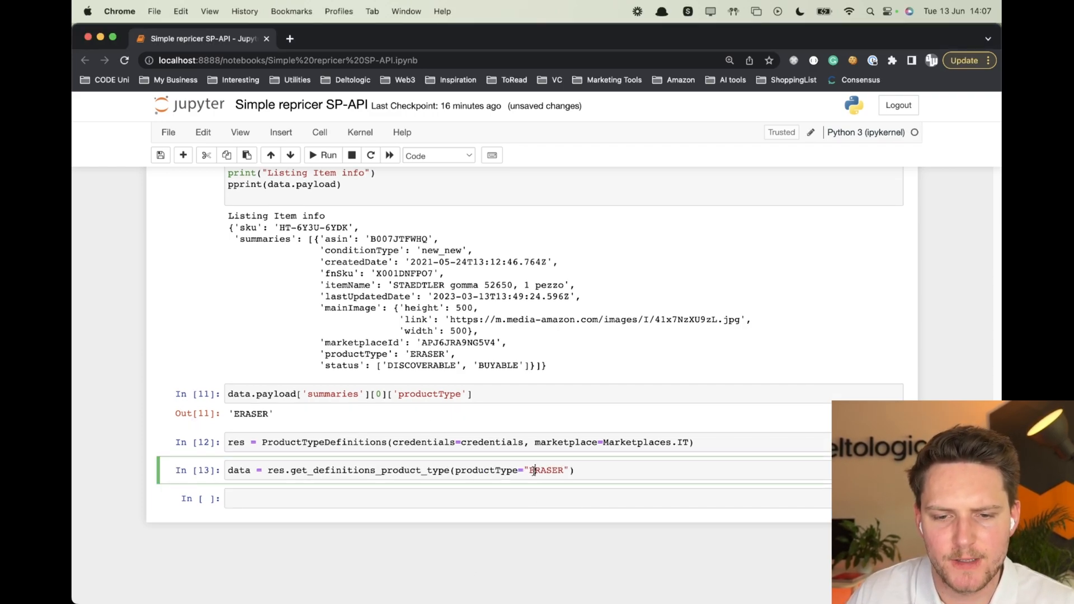
click(328, 154)
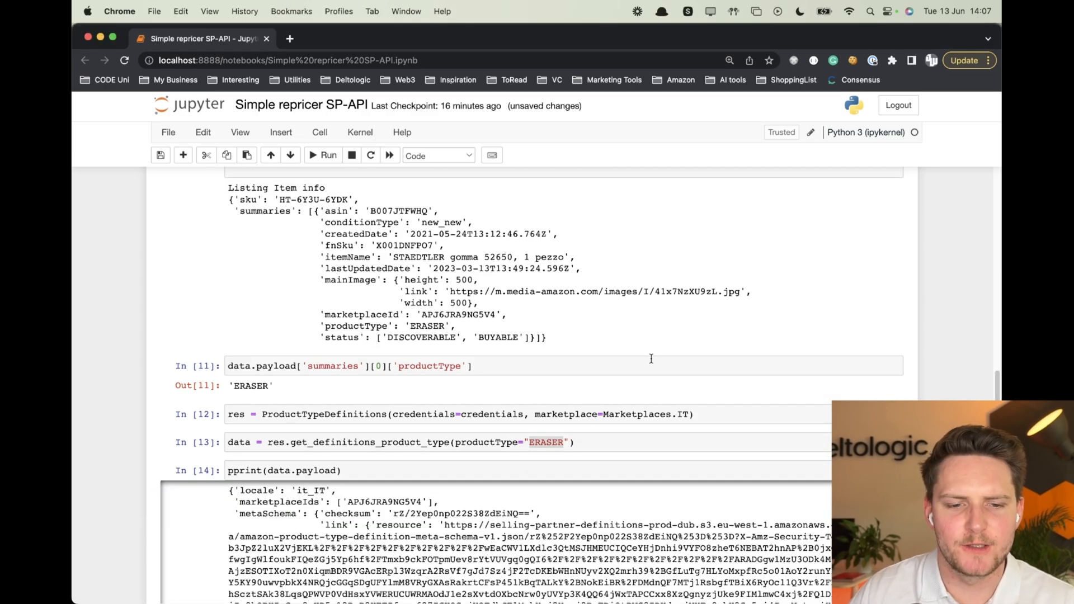
scroll(down, 3)
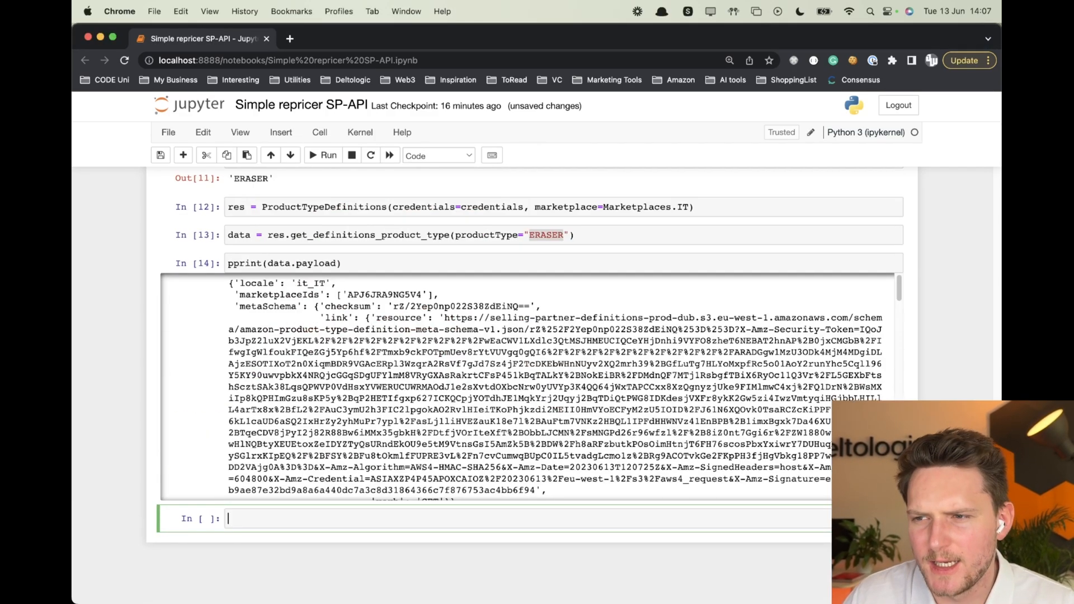
scroll(down, 3)
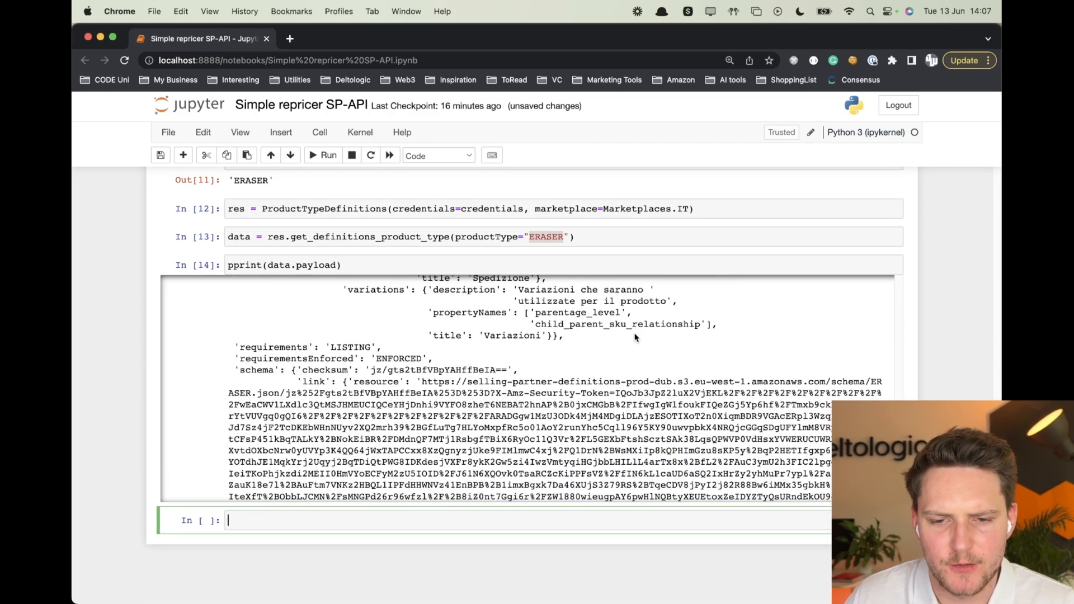
scroll(down, 3)
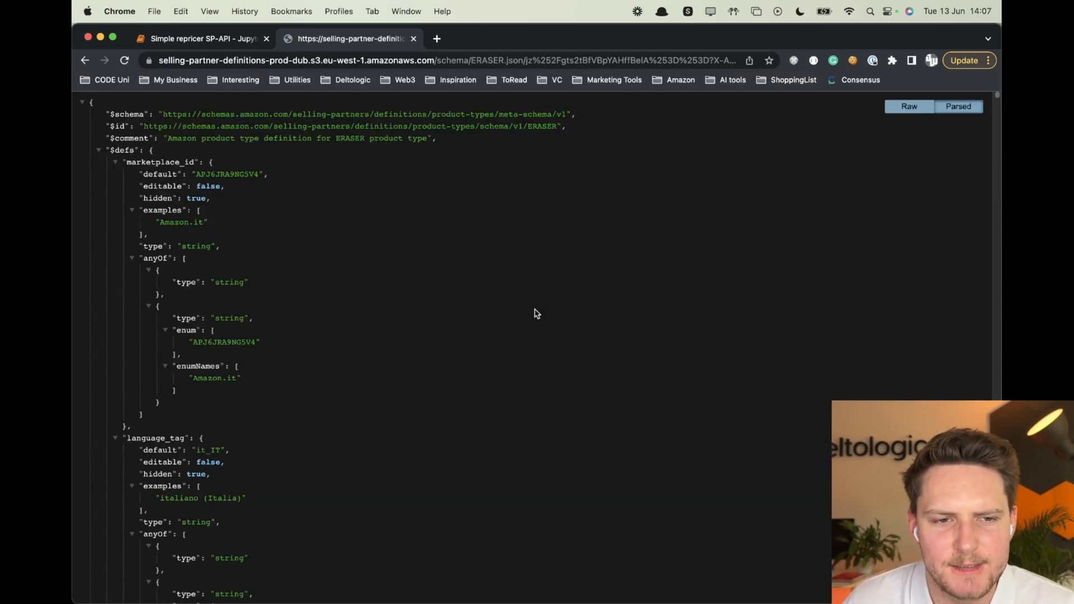
scroll(down, 3)
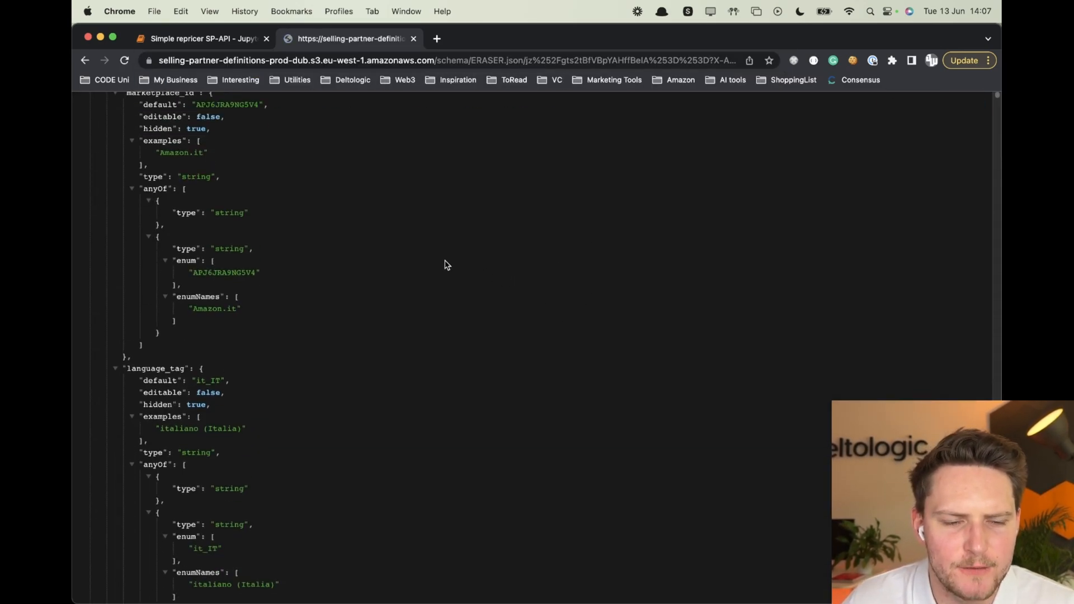
scroll(down, 3)
text(our_price)
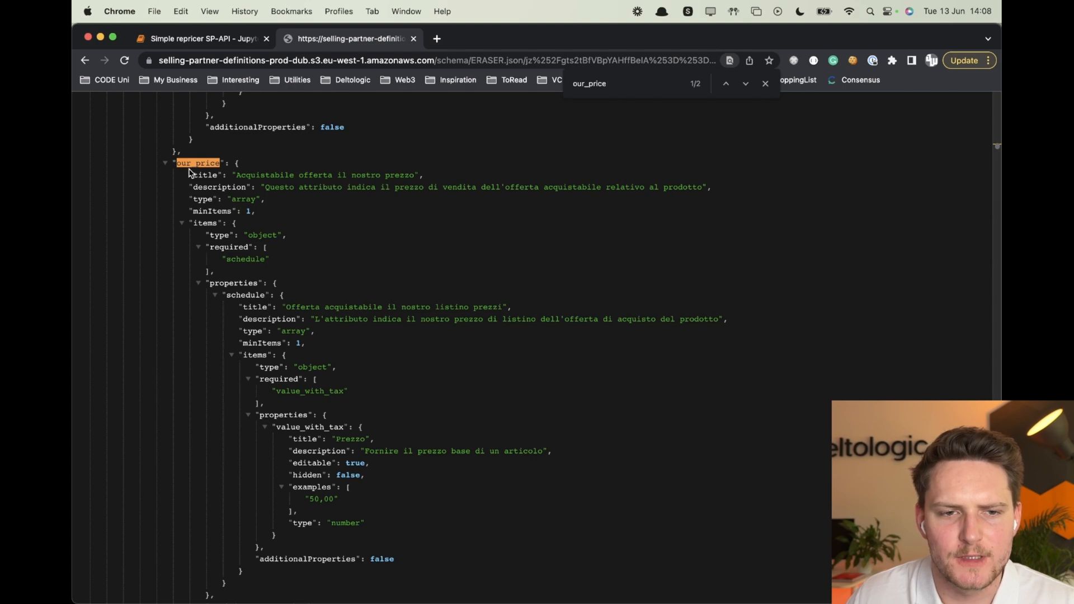
Inspect the ERASER schema's our_price schedule and value_with_tax properties.
click(605, 83)
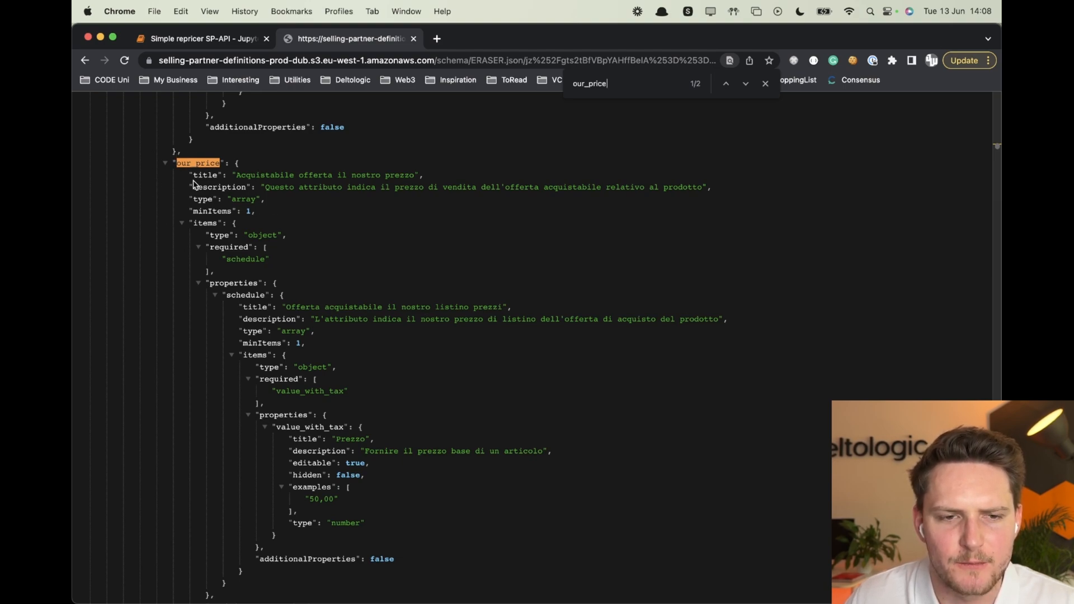
mouse_move(246, 281)
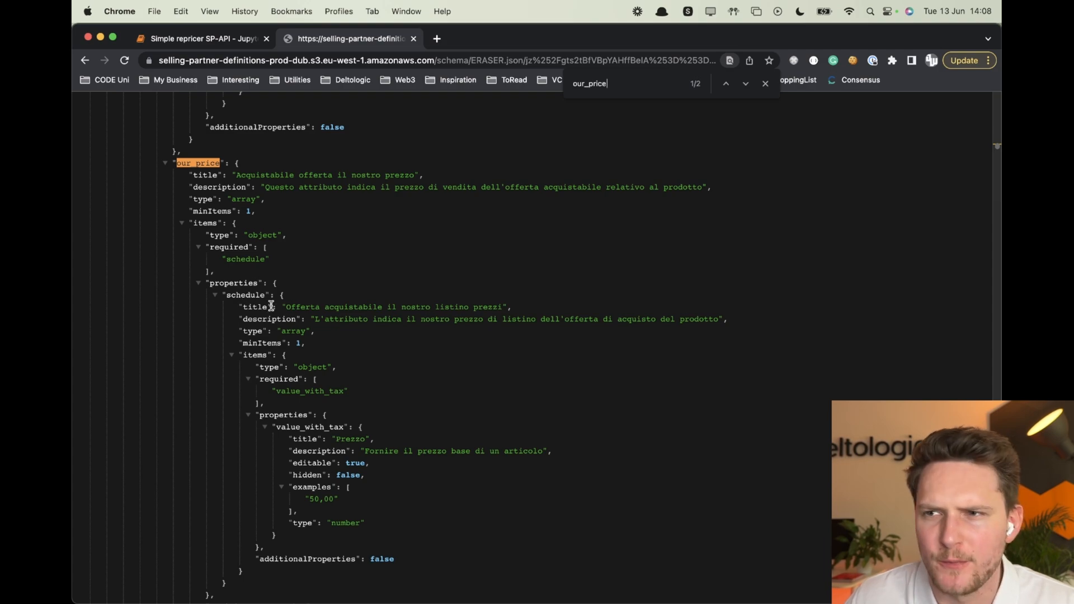
double_click(246, 294)
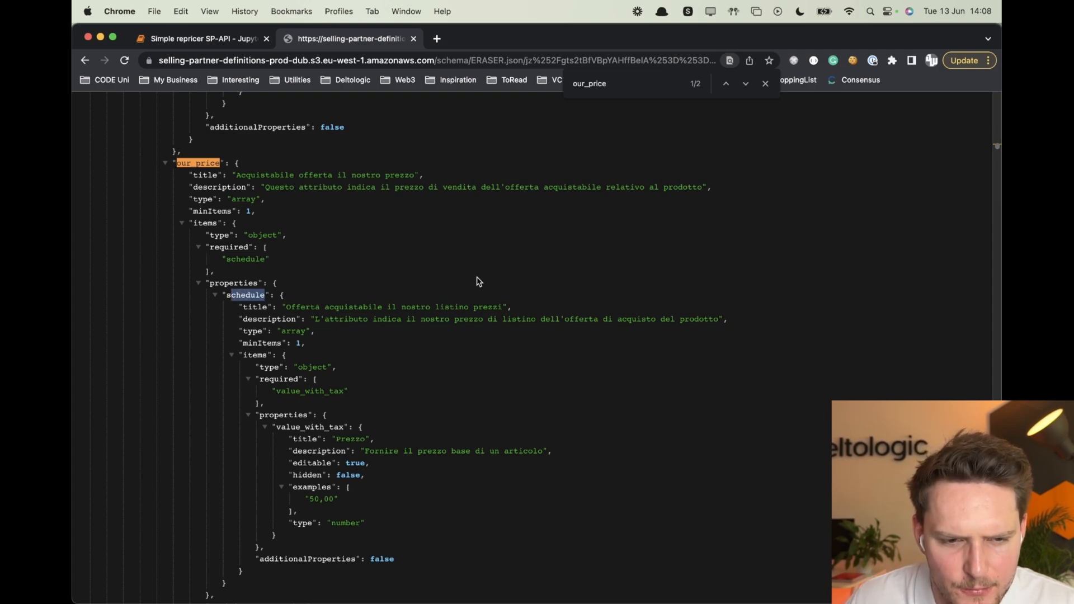
double_click(245, 294)
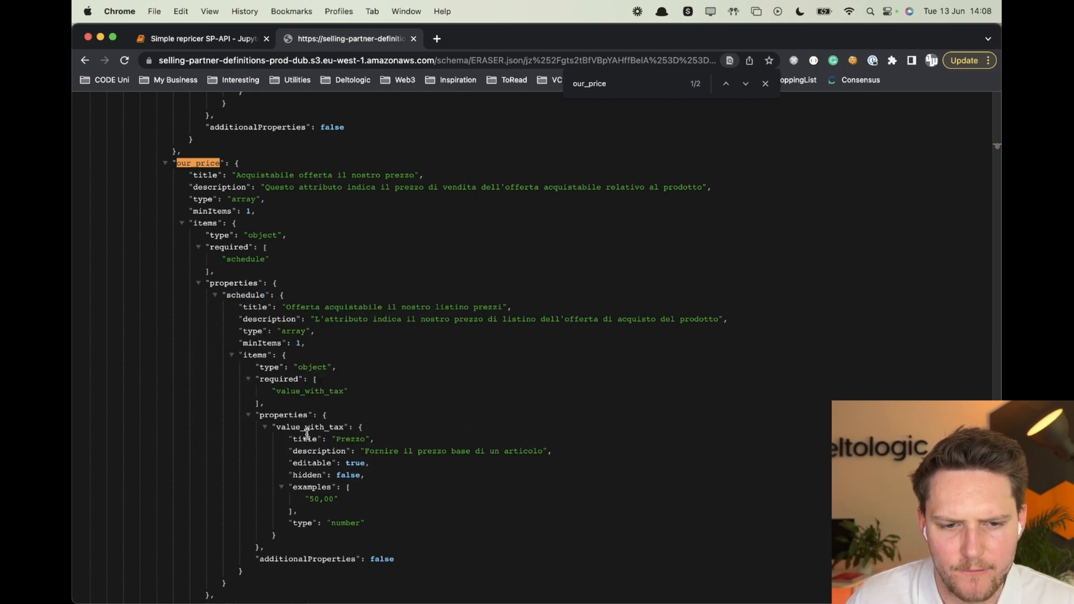
double_click(308, 427)
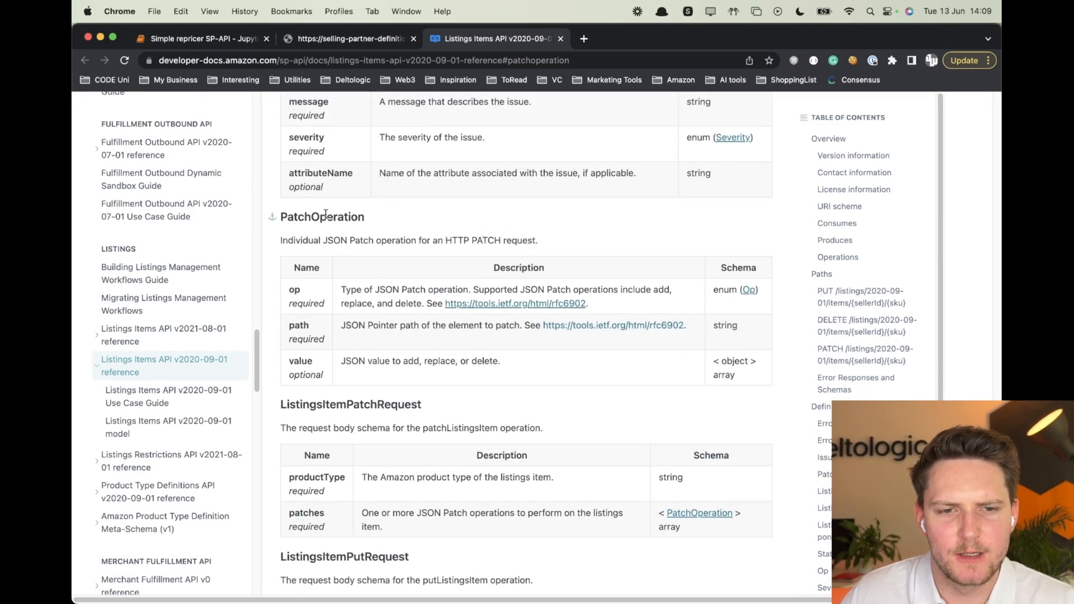
Read the RFC 6902 JSON Patch specification down to the replace operation example.
scroll(down, 3)
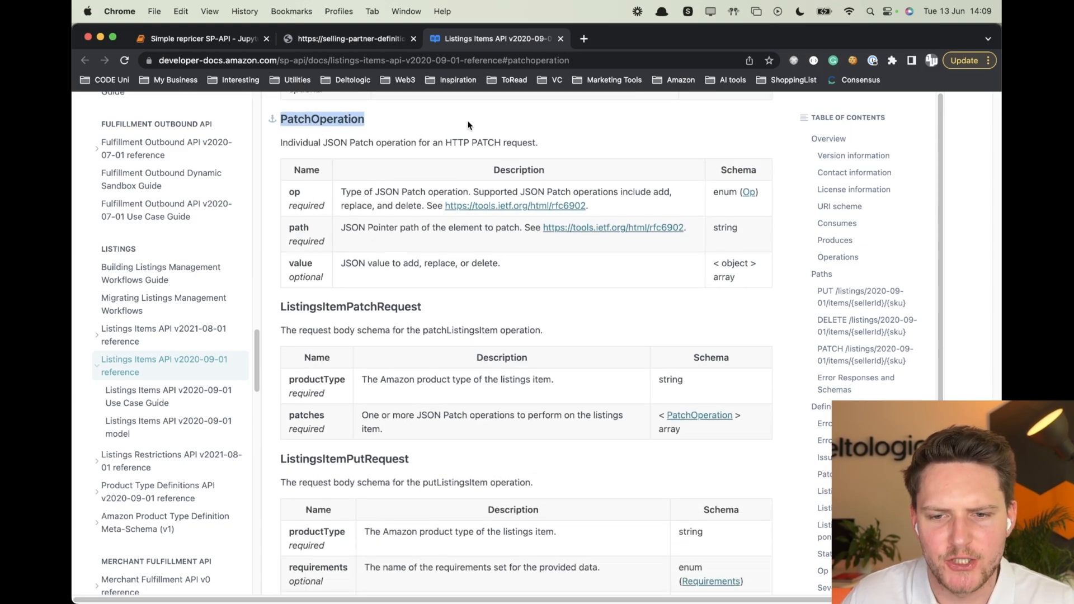
click(583, 38)
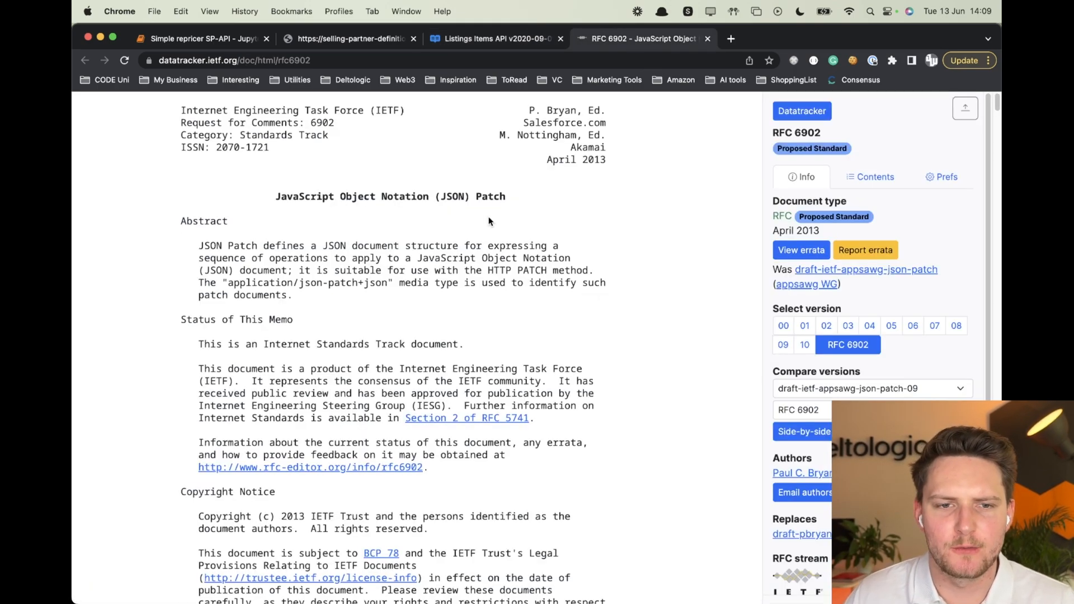
mouse_move(344, 213)
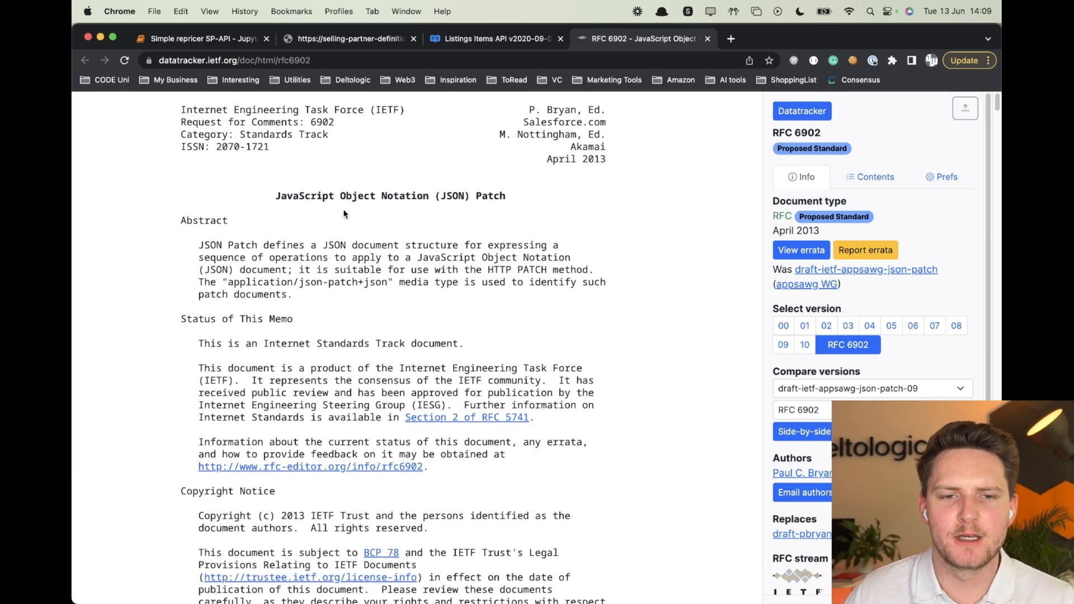
scroll(up, 3)
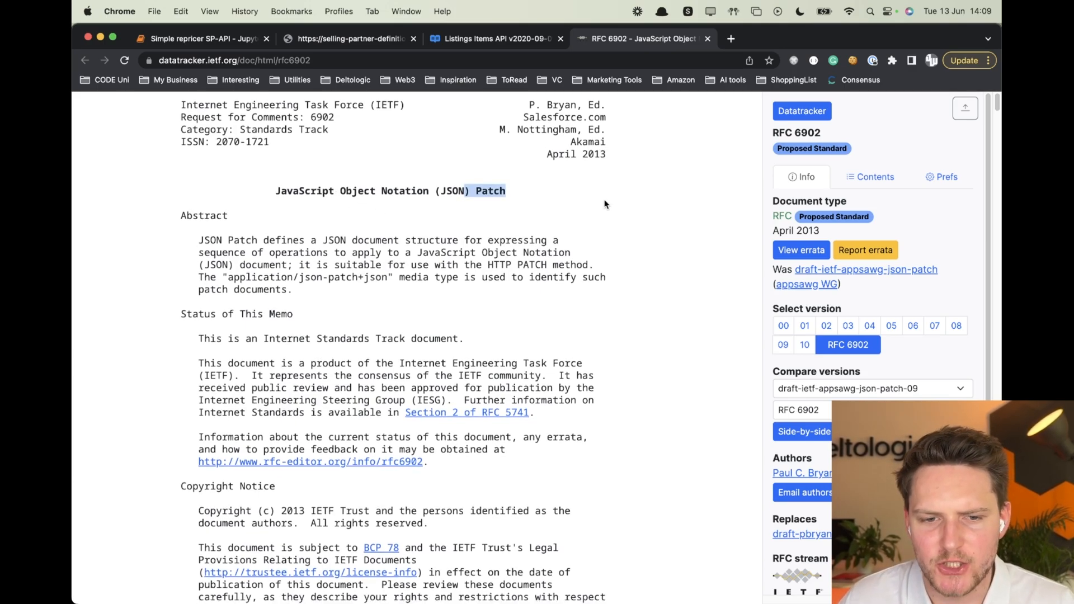
scroll(down, 3)
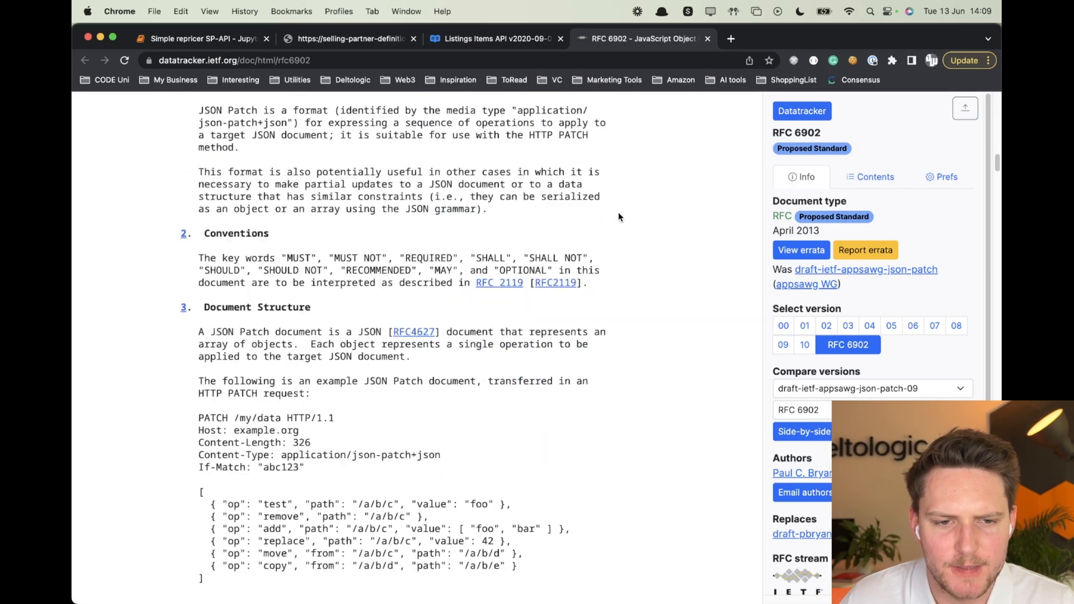
scroll(down, 3)
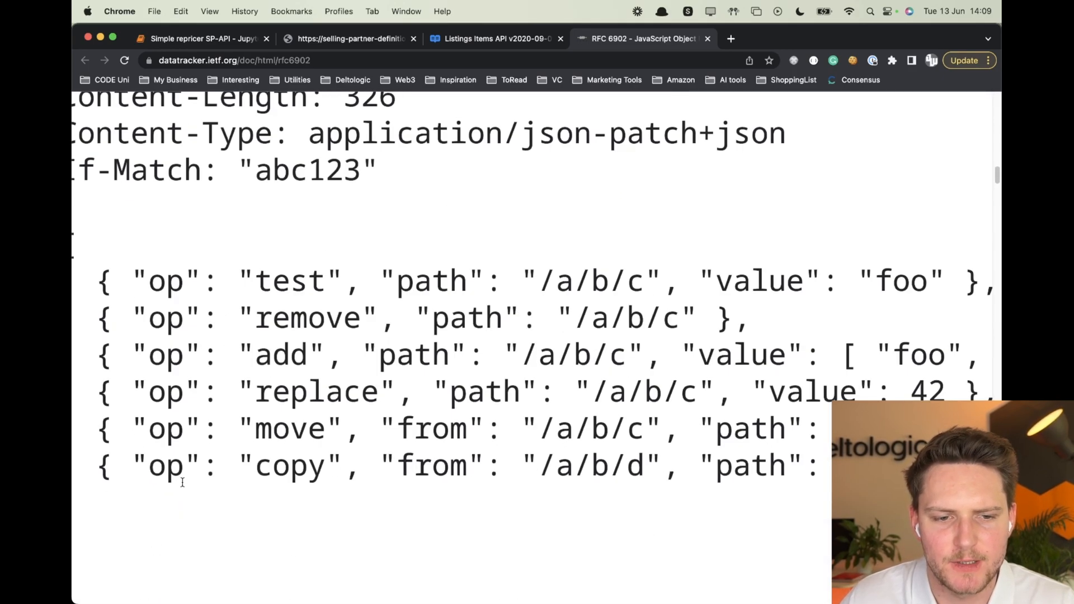
Note the replace operation's op, path and value fields, then switch to the GitHub price-update issue.
double_click(167, 466)
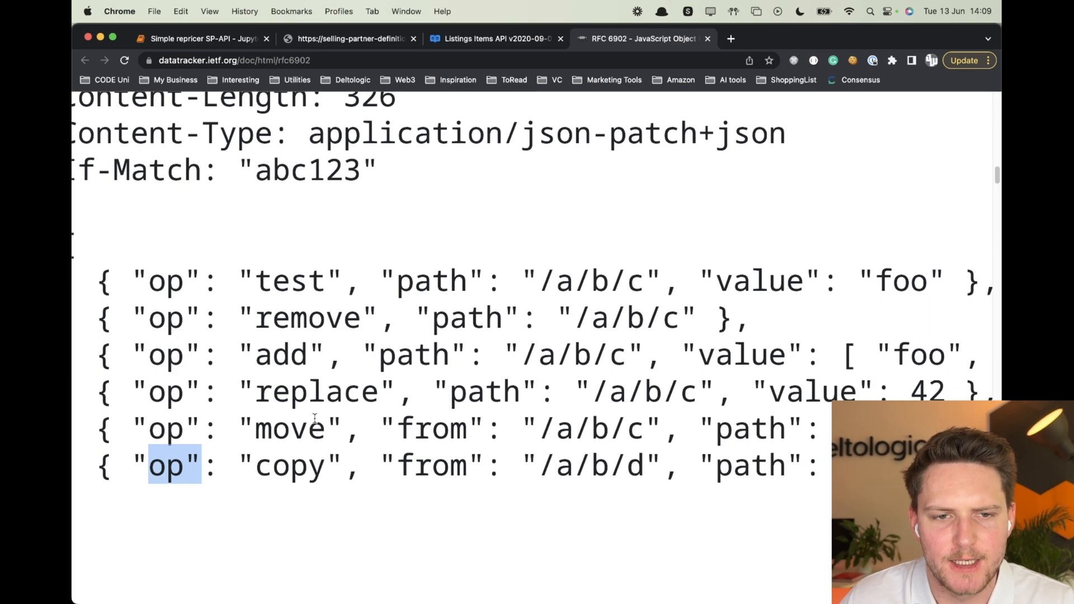
double_click(316, 392)
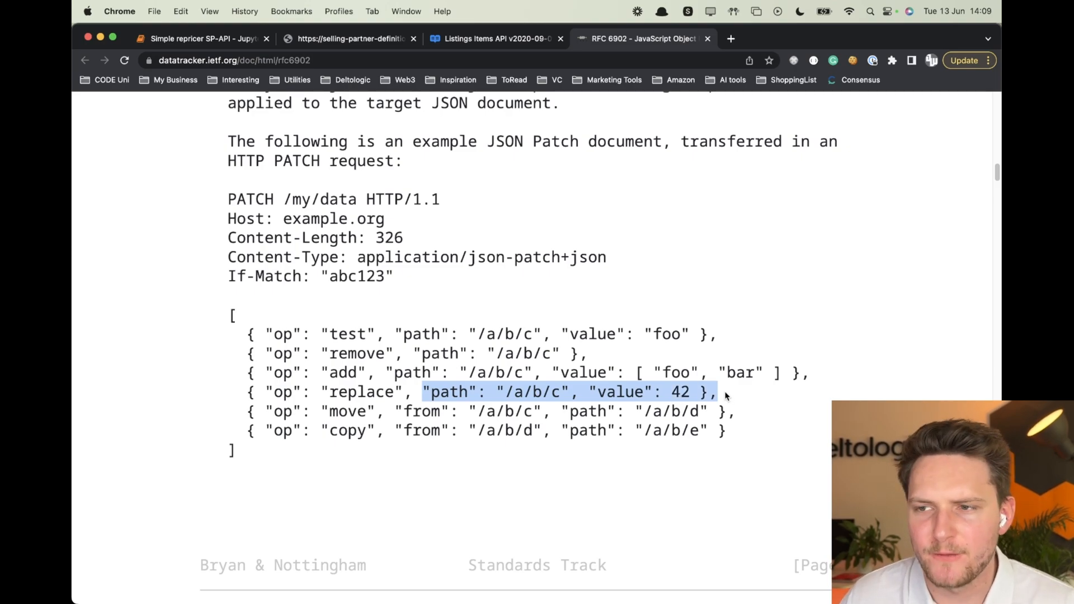
scroll(down, 3)
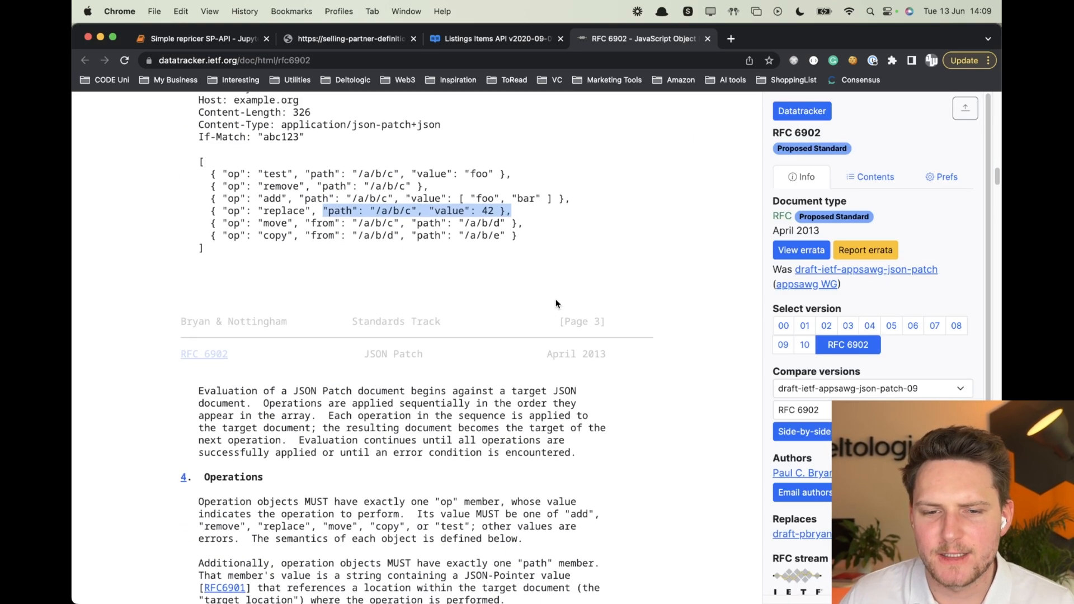
scroll(down, 3)
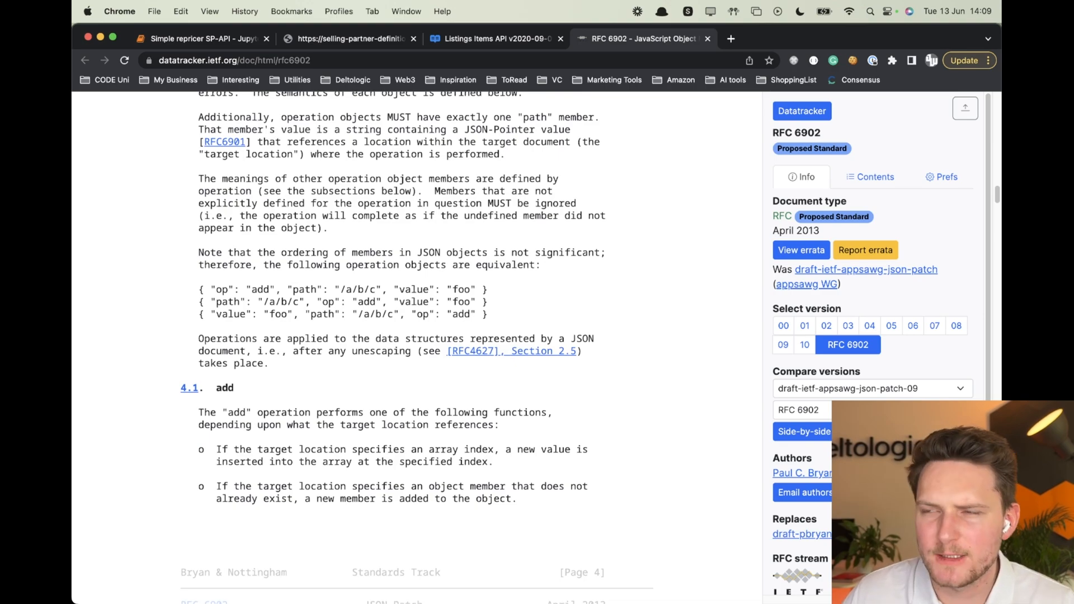
click(787, 38)
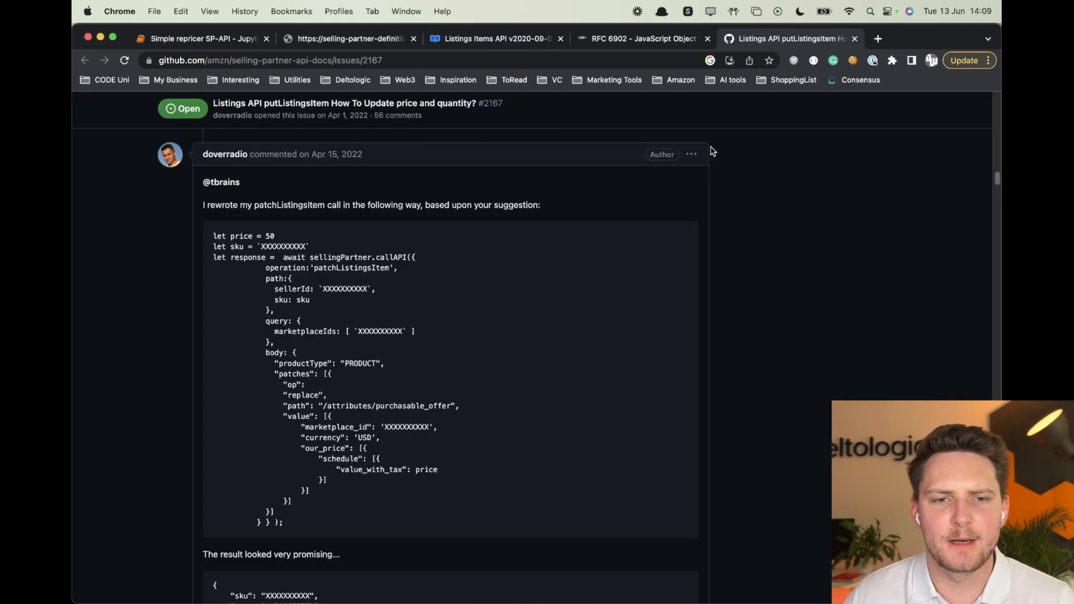
mouse_move(372, 211)
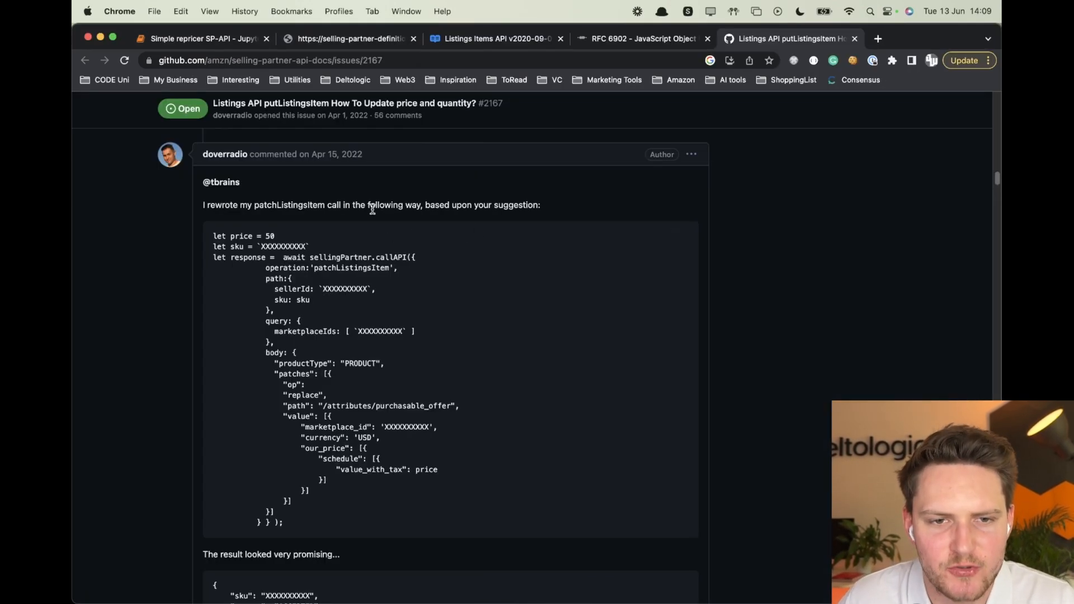
mouse_move(459, 149)
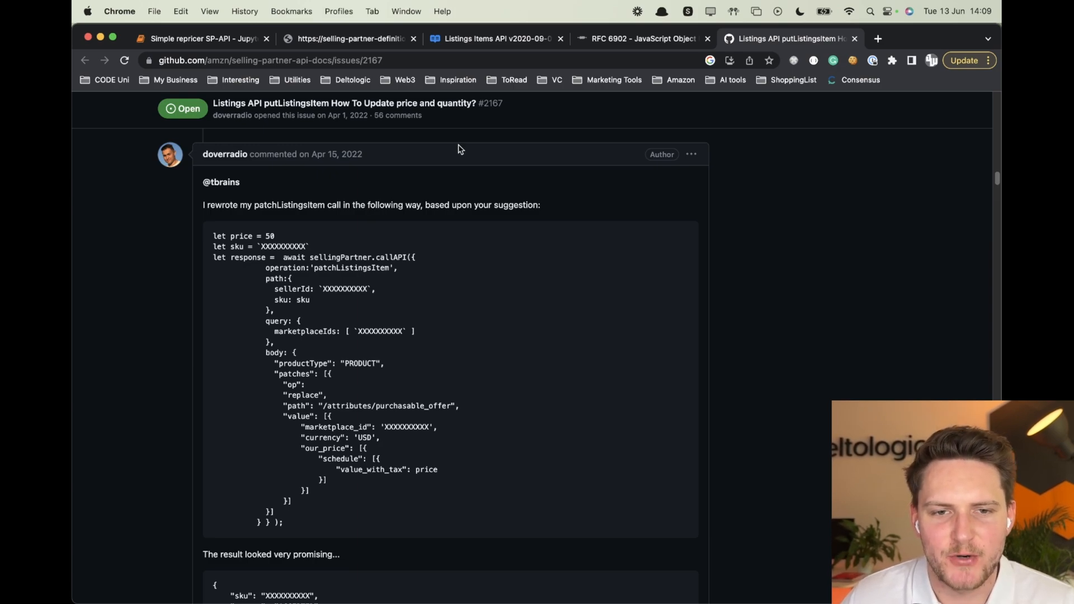
Review the purchasable_offer patch example against the Listings API reference and ERASER our_price schema, then return to the notebook.
scroll(down, 3)
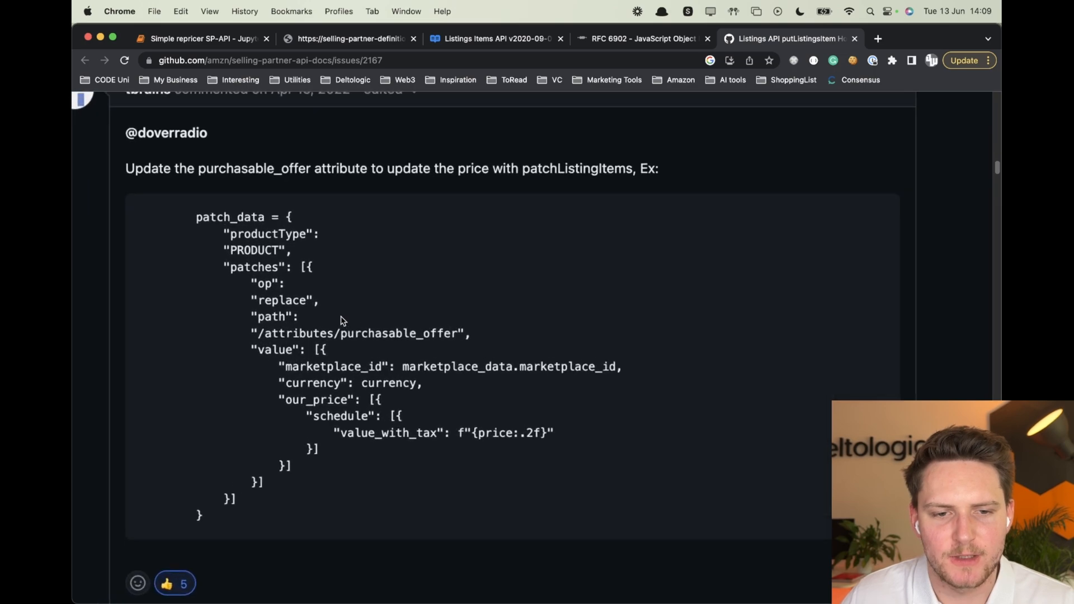
mouse_move(655, 525)
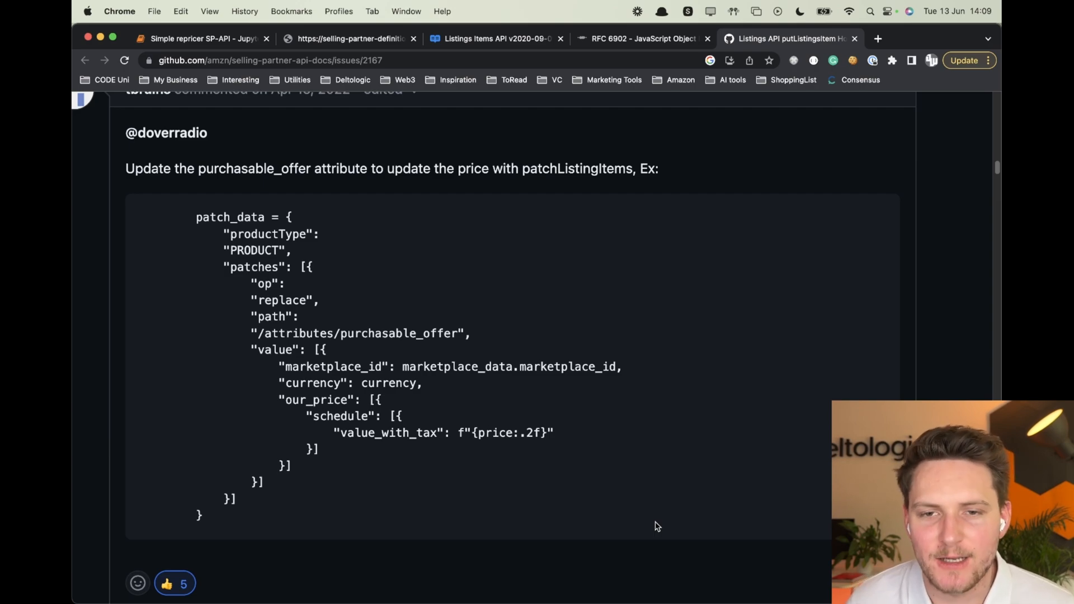
click(640, 38)
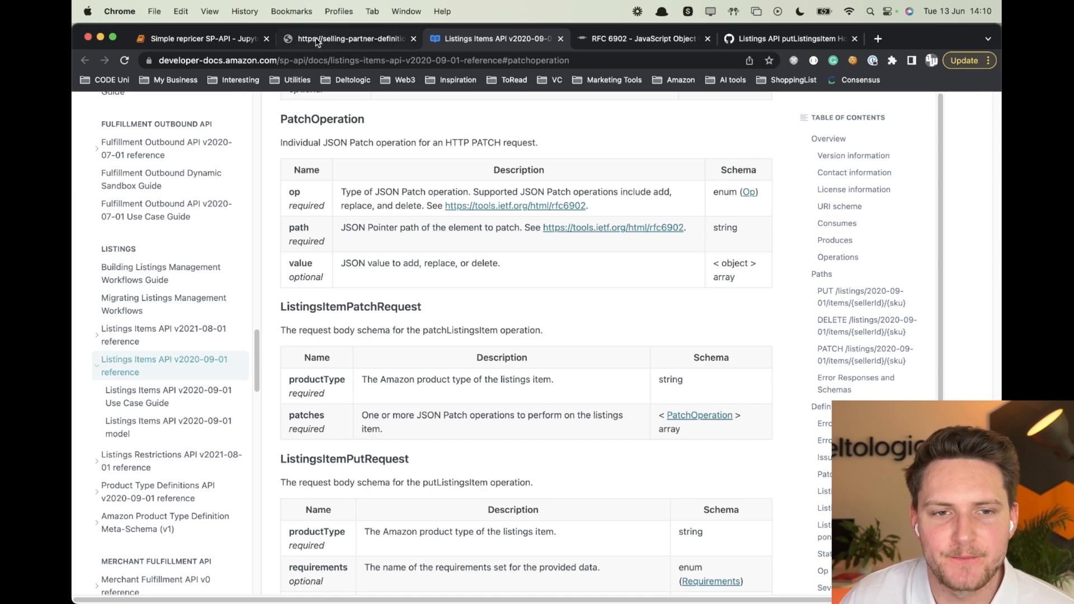
click(349, 38)
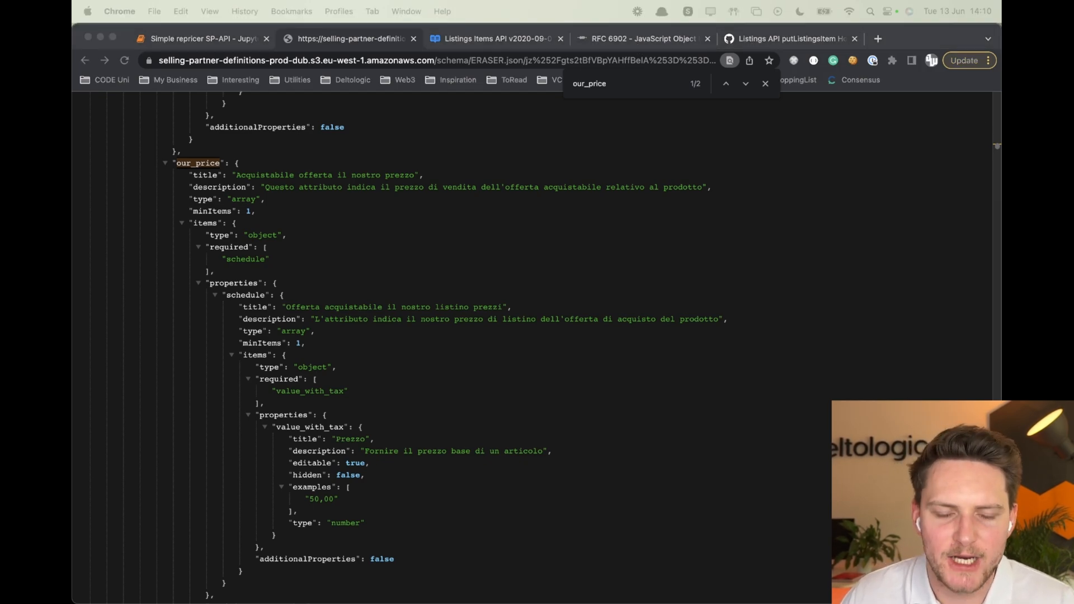
mouse_move(547, 303)
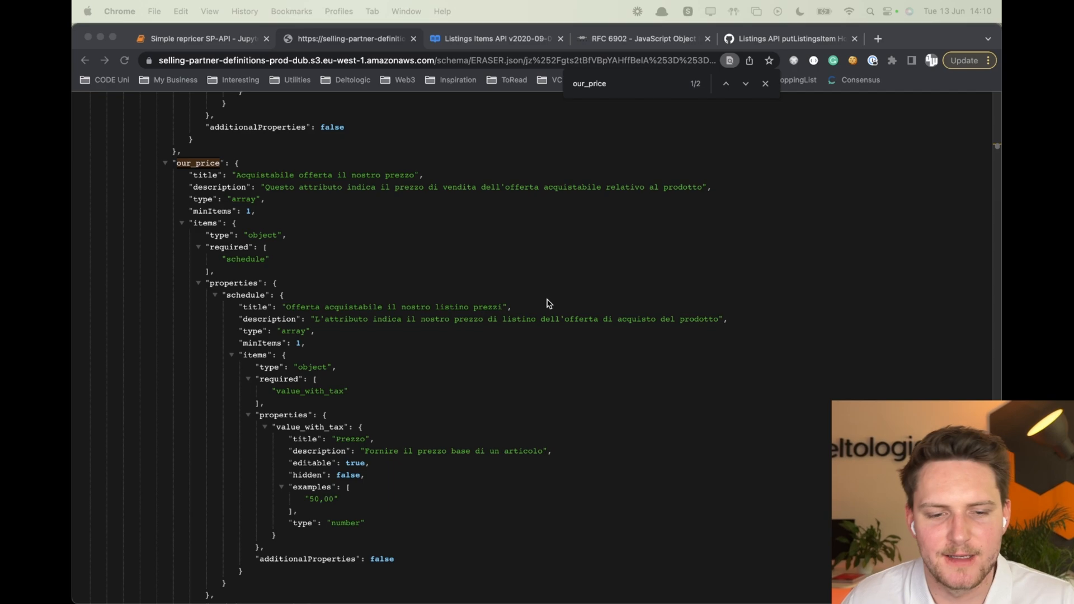
mouse_move(216, 39)
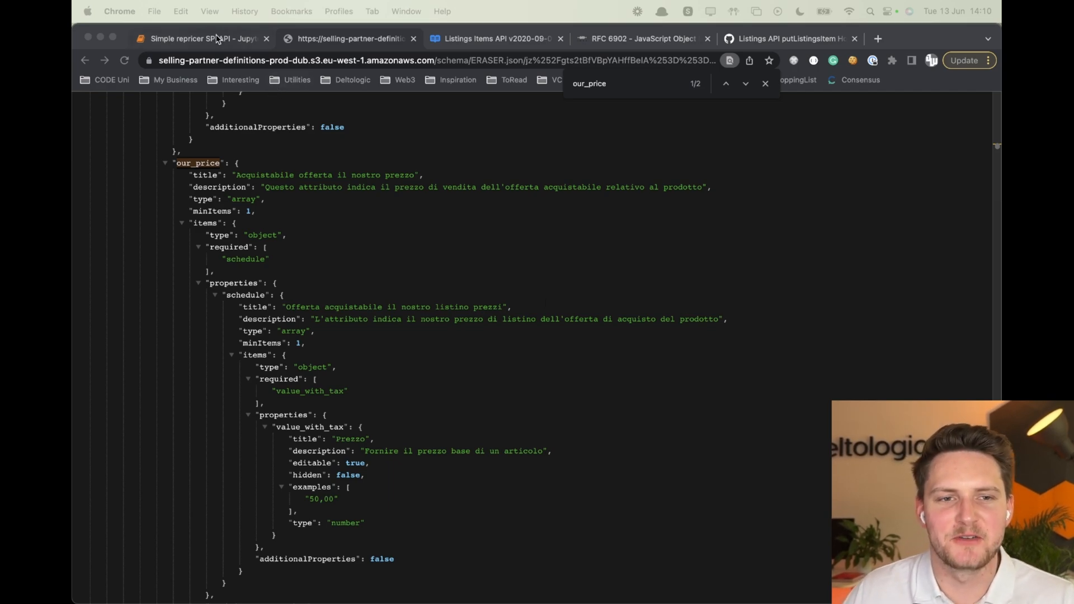
click(199, 38)
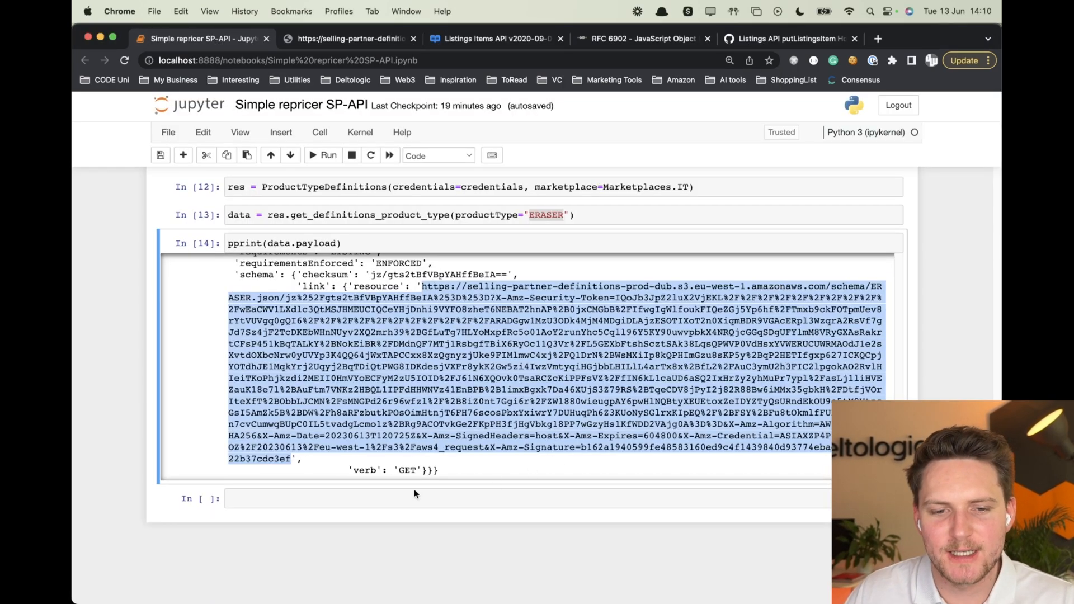
Add a print(Marketplaces.IT) check to verify the Italian marketplace id.
scroll(up, 3)
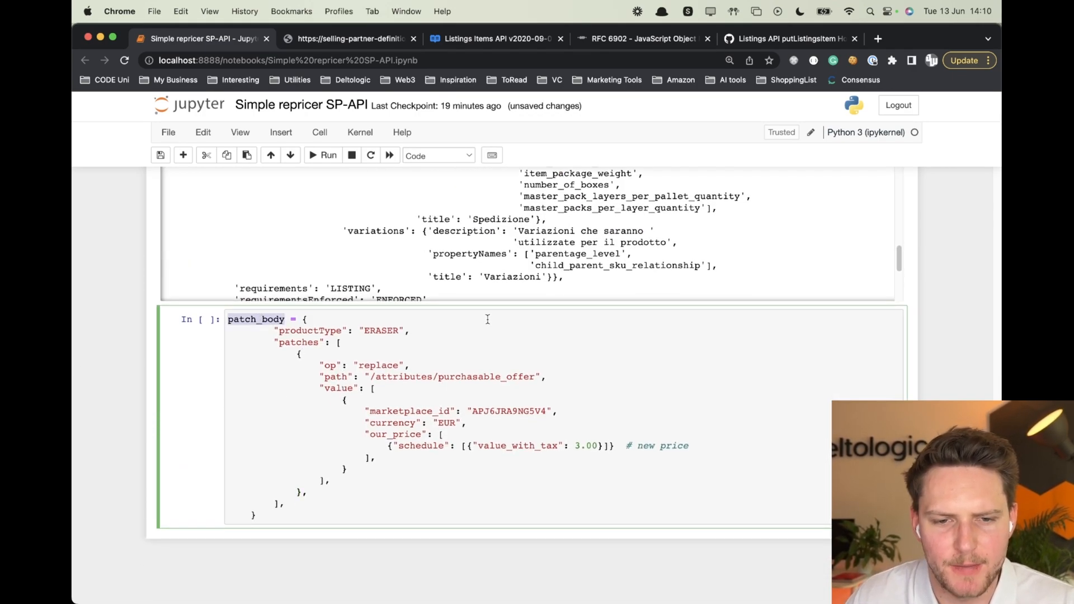
scroll(up, 3)
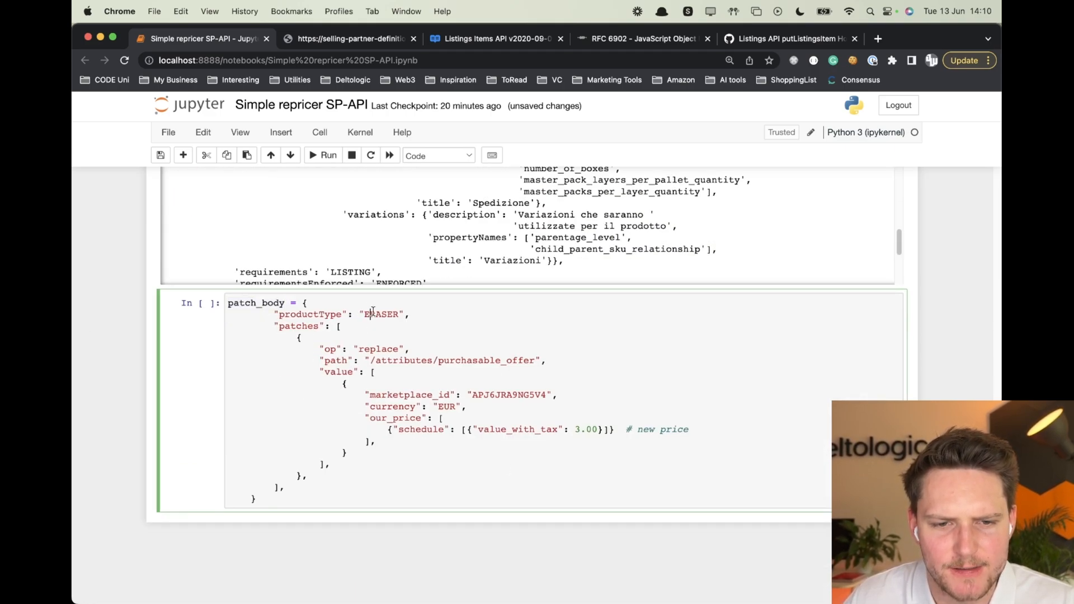
scroll(up, 3)
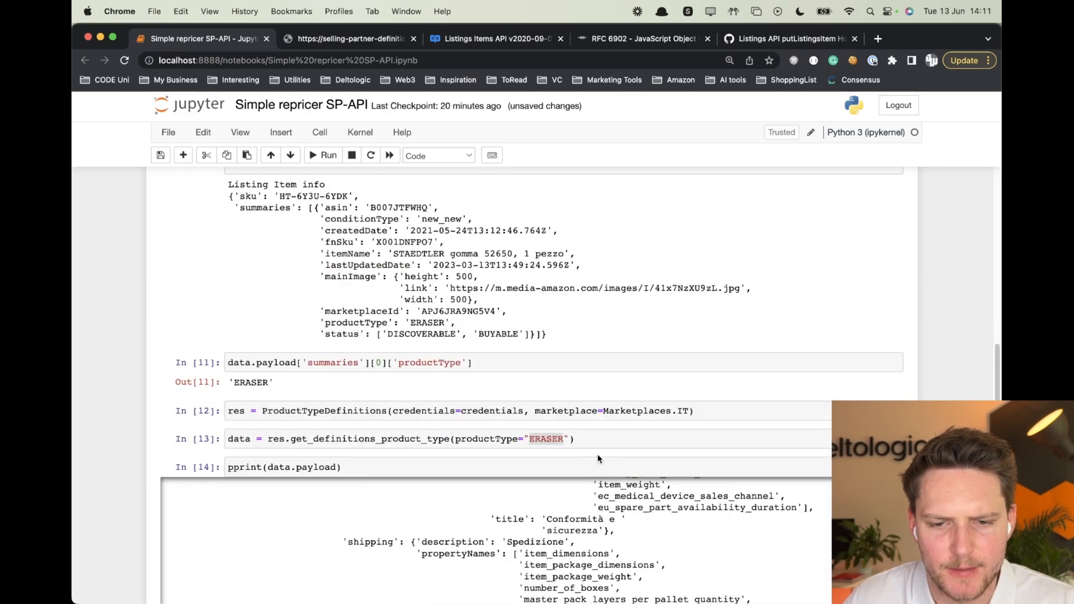
scroll(down, 3)
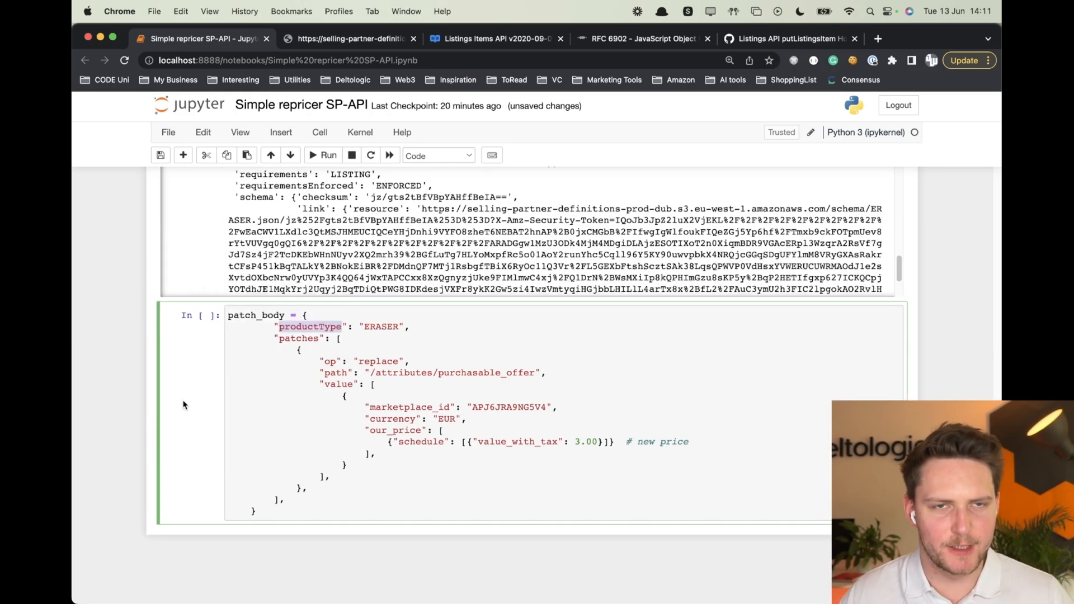
mouse_move(497, 328)
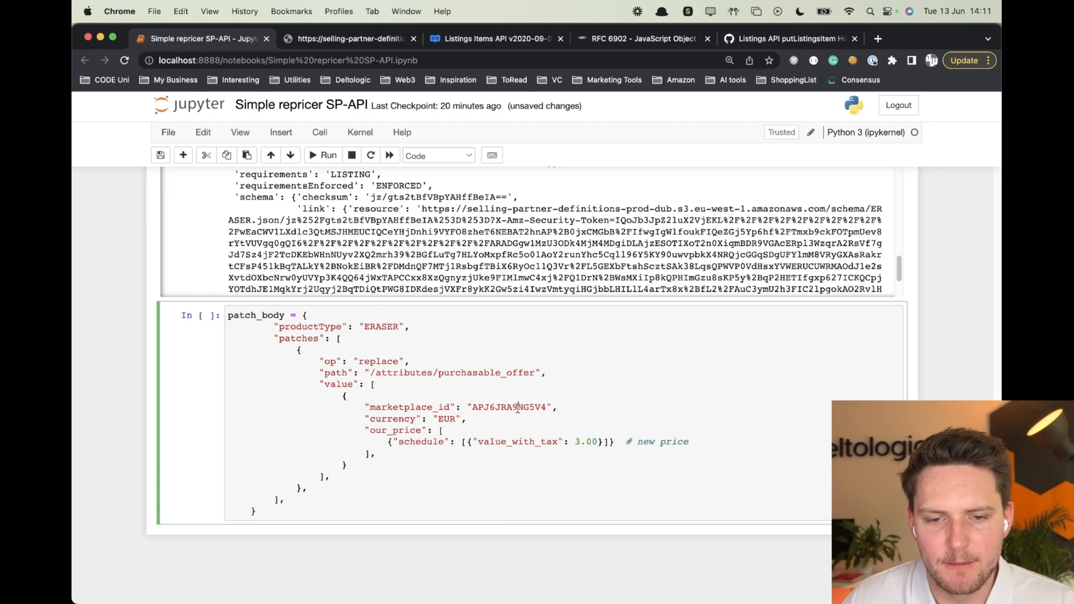
scroll(up, 3)
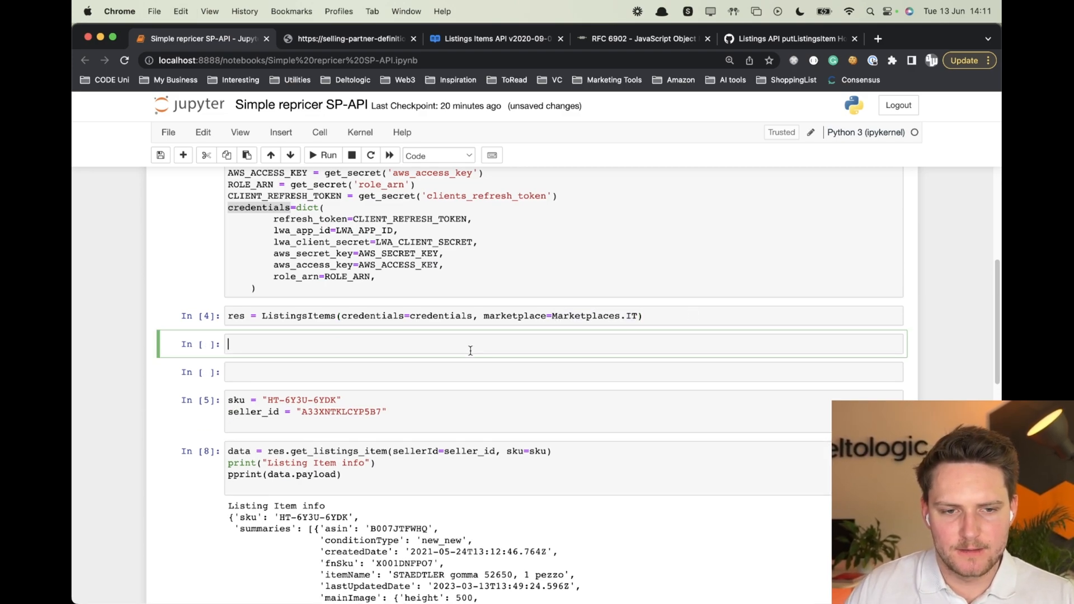
text(print(Marketplaces.IT.value)
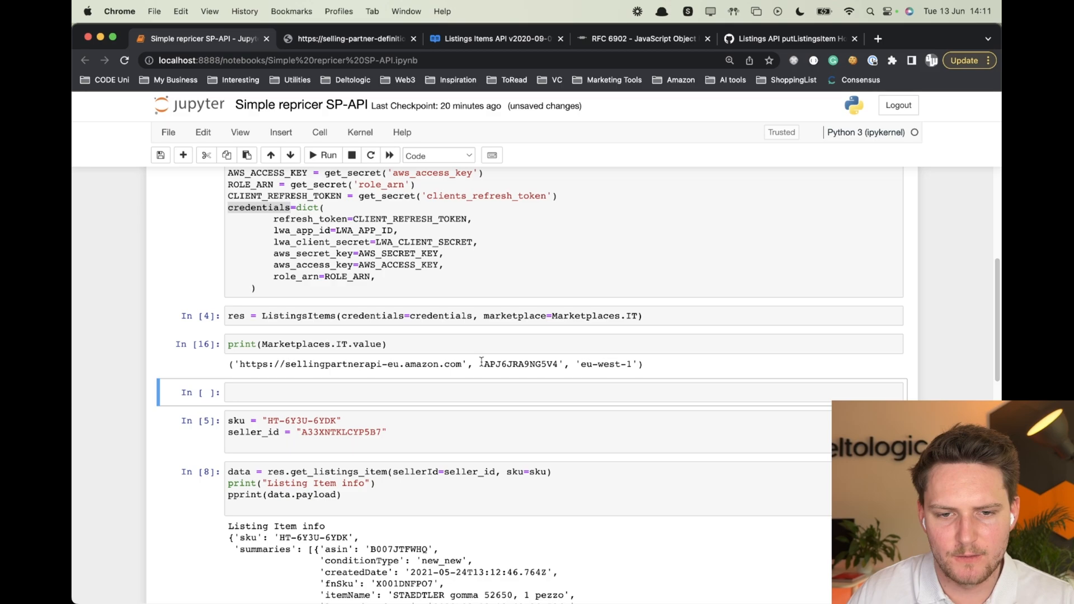
Confirm patch_body uses marketplace APJ6JRA9NG5V4 and price 3.00, and start the ListingsItems call for Marketplaces.IT.
scroll(down, 3)
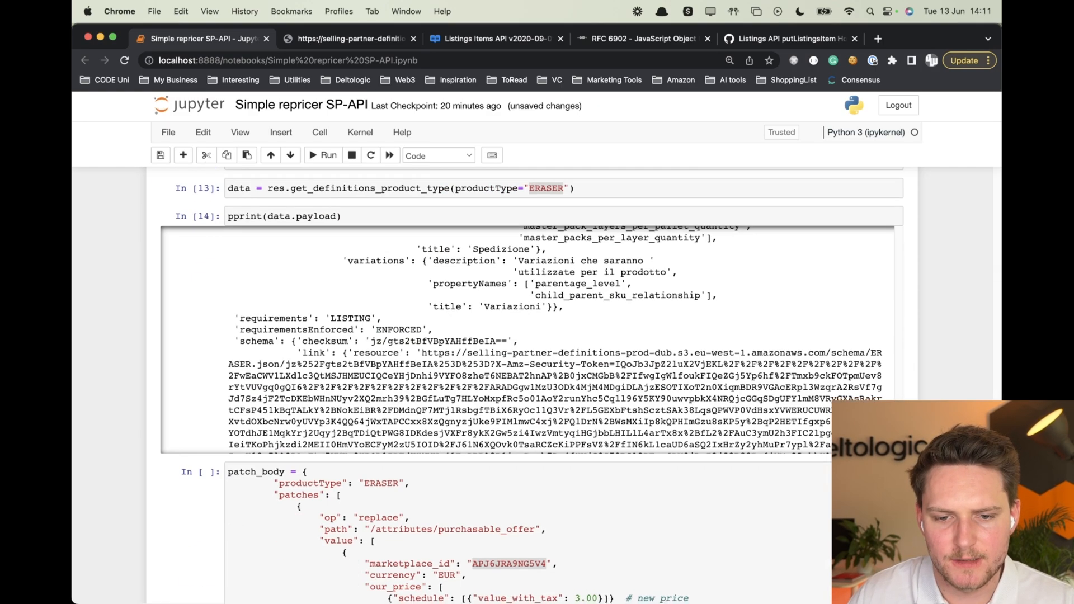
scroll(down, 3)
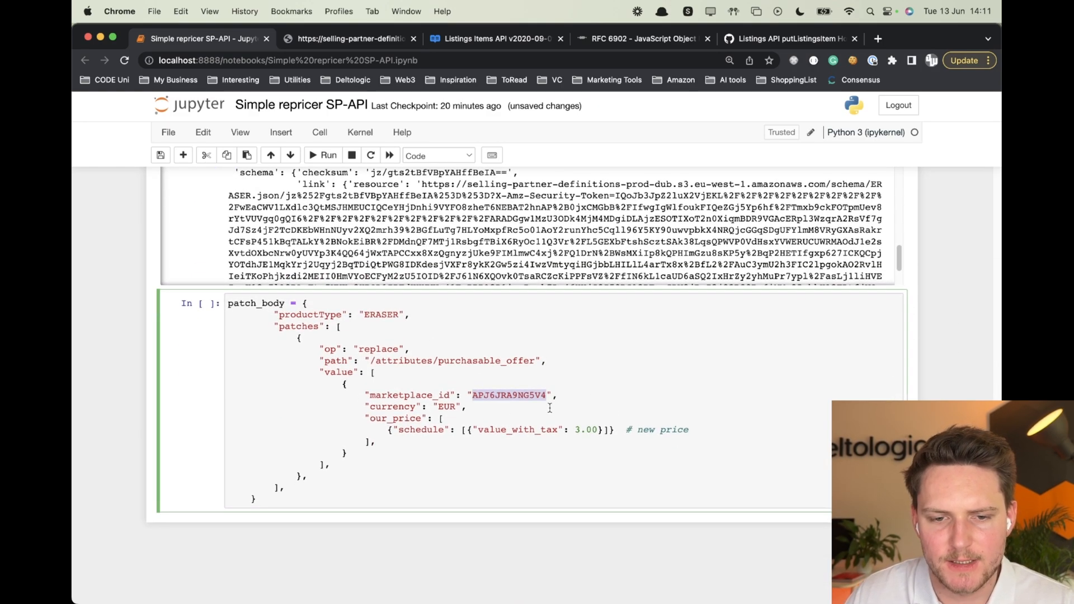
double_click(422, 430)
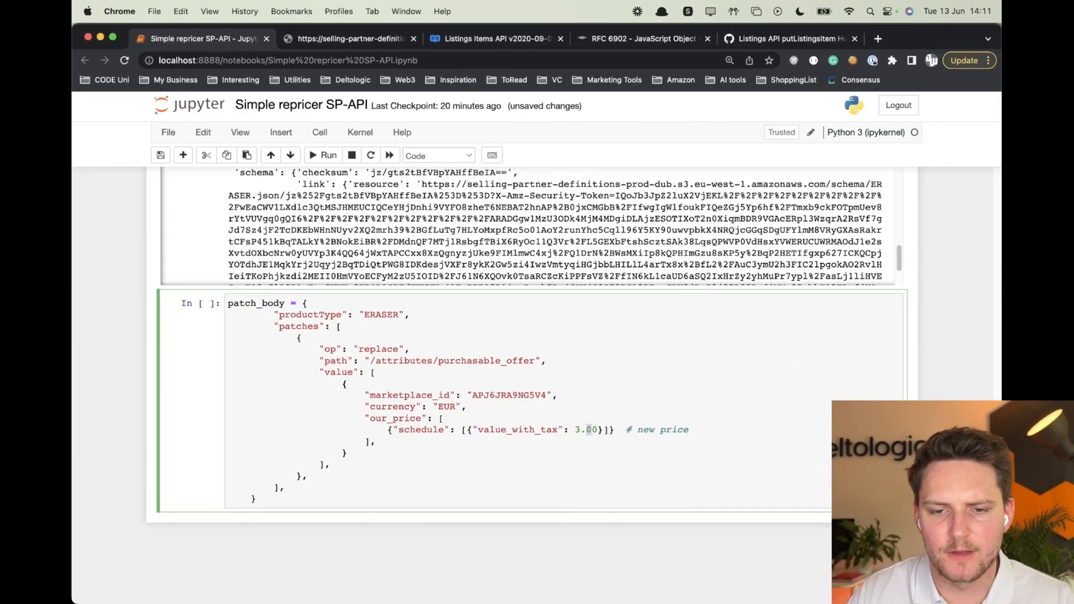
double_click(585, 430)
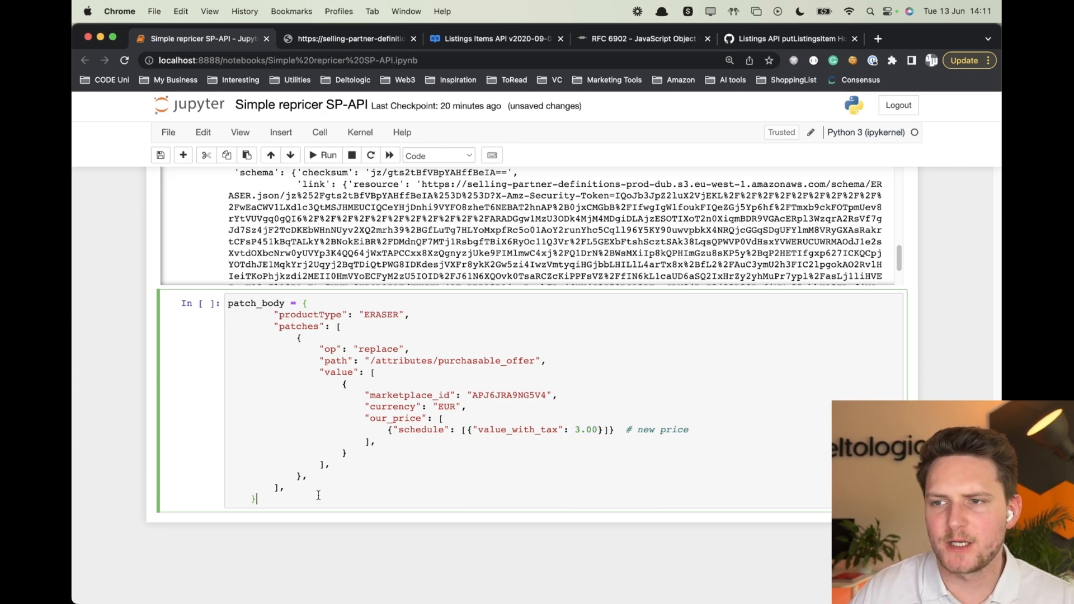
click(327, 154)
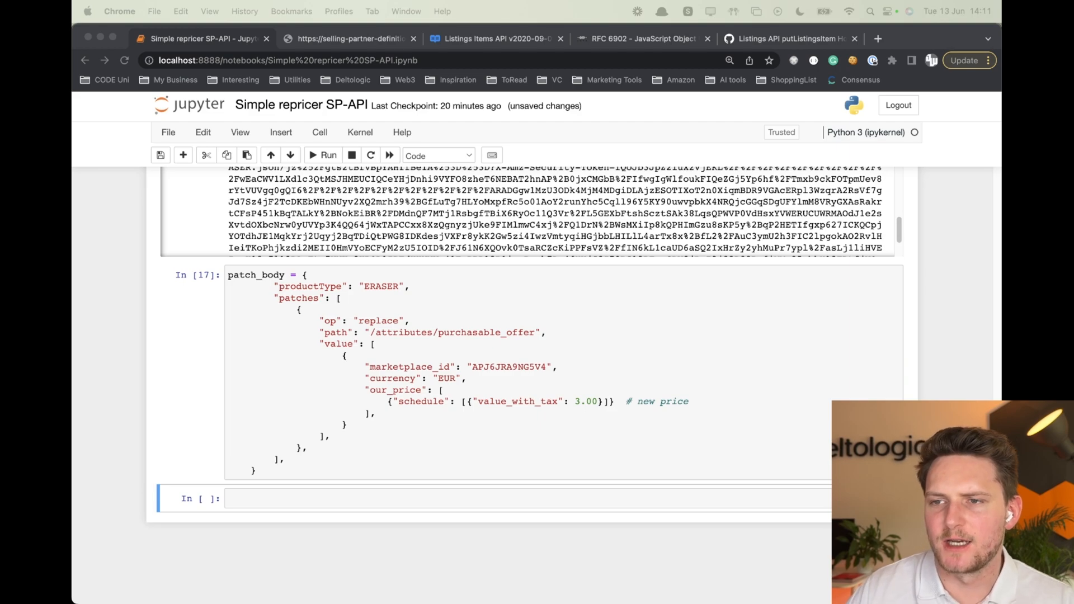
text(res = ListingsItems(credentials=credentials, marketplace=Marketplaces.IT))
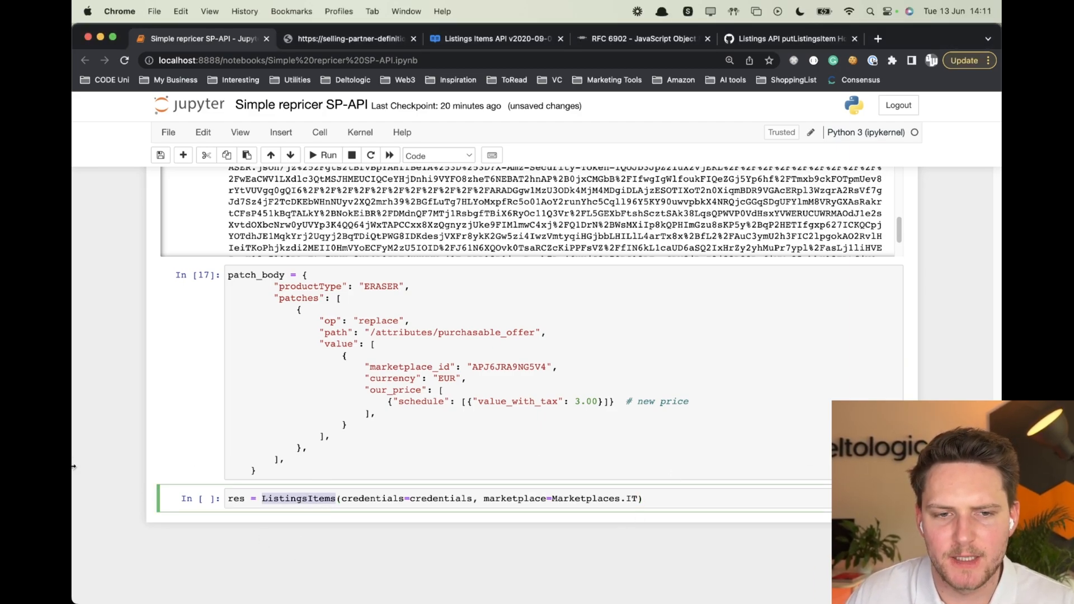
mouse_move(169, 455)
text(data = res.patch_listings_item(sellerId=seller_id, sku=sku, body=patch_body))
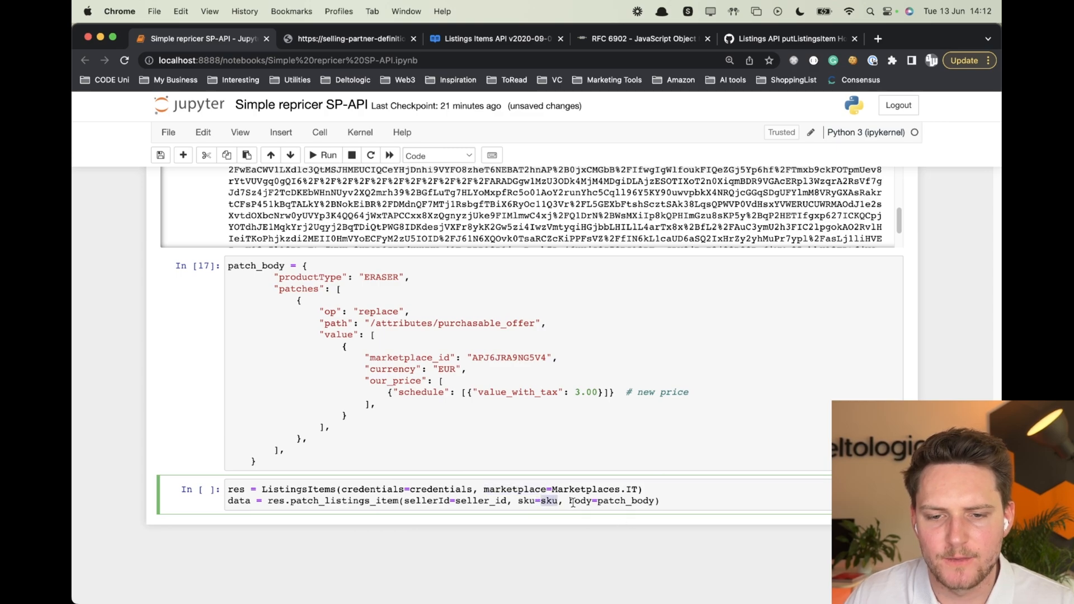
Run patch_listings_item for SKU HT-6Y3U-6YDK and inspect the ACCEPTED response's empty issues list.
click(346, 453)
text(print("Response of changing price."))
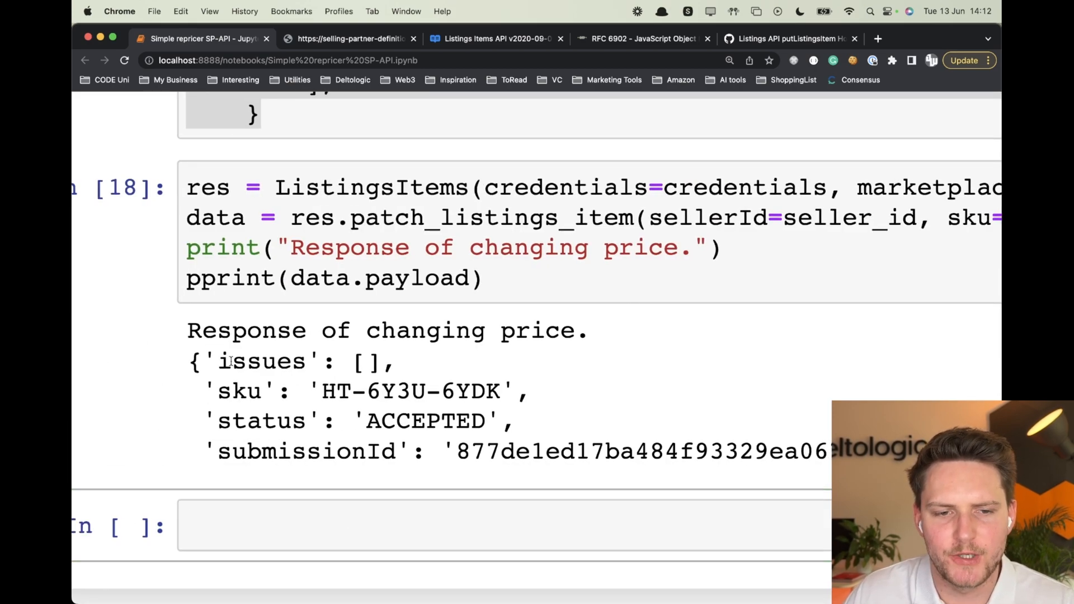
double_click(425, 420)
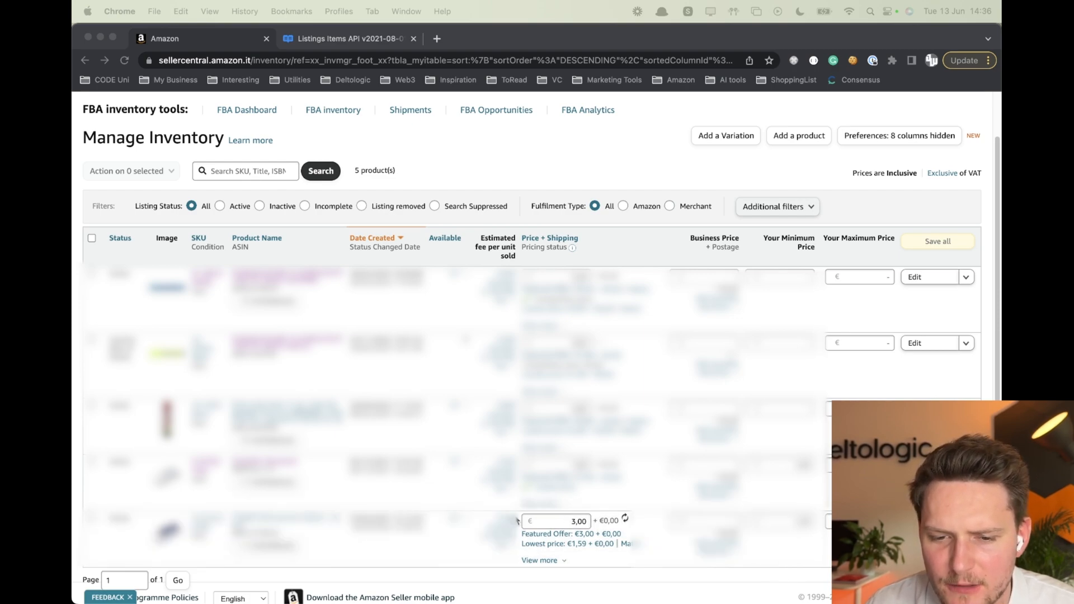
mouse_move(597, 527)
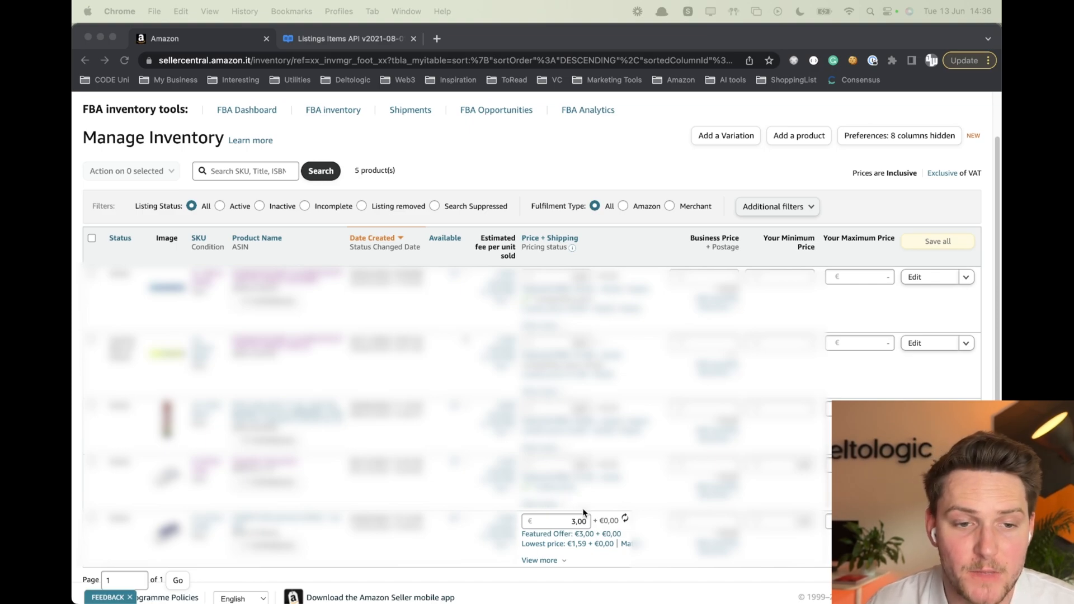
Return from Seller Central's 3,00 € listing to the notebook's ACCEPTED patch response.
click(183, 38)
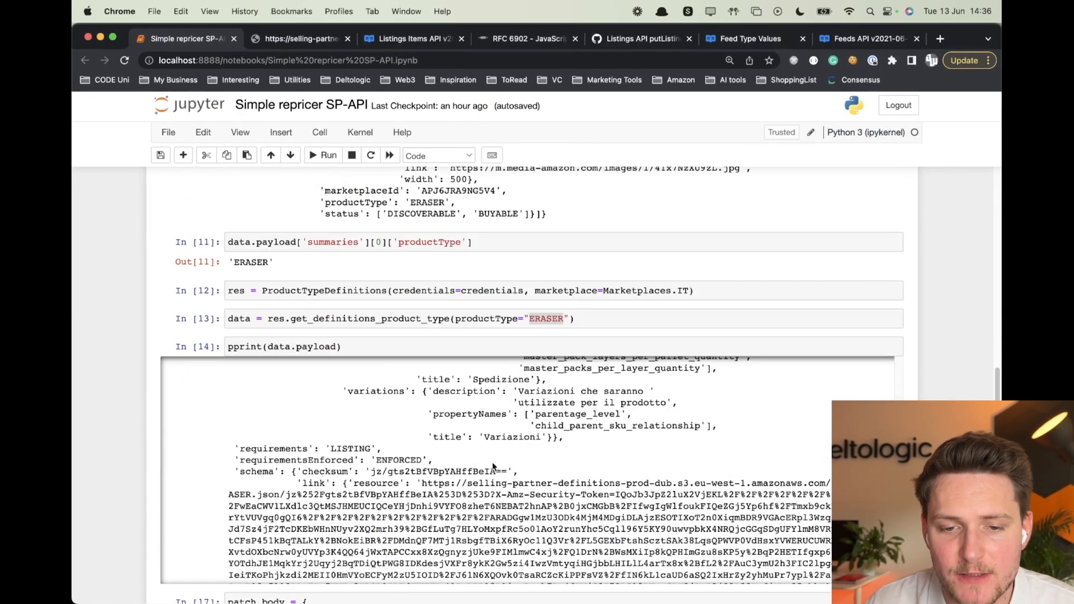
scroll(down, 3)
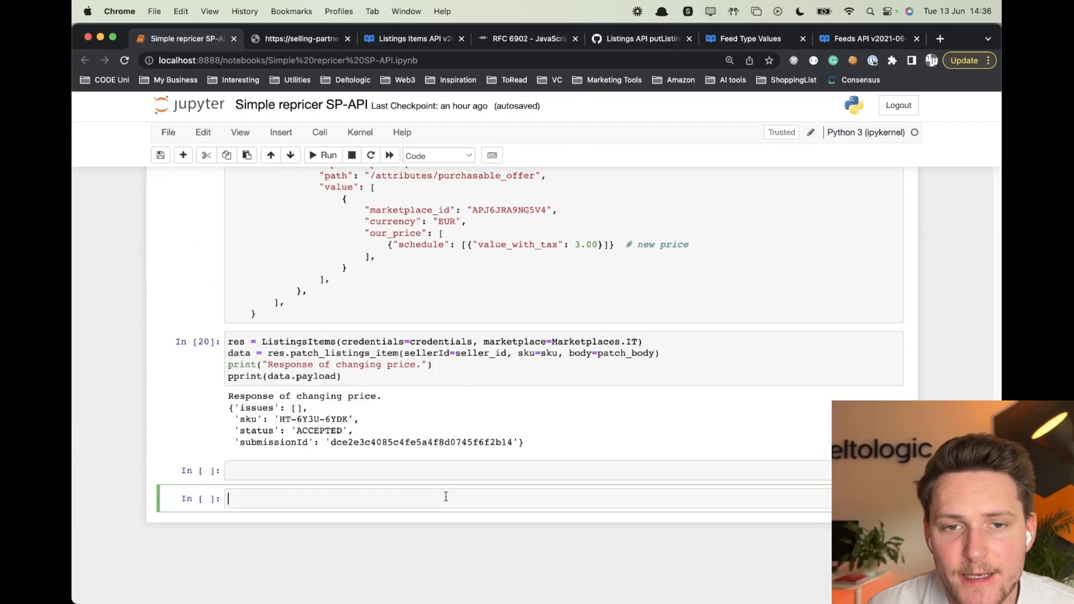